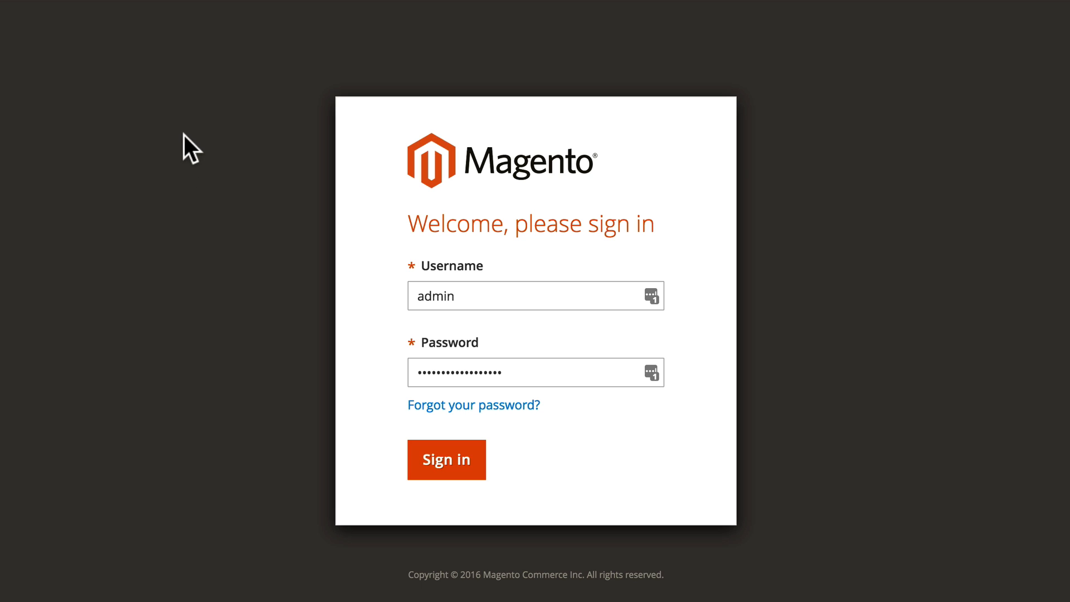
# - Open app/etc/env.php in the file manager and highlight the backend frontName value
pyautogui.click(446, 460)
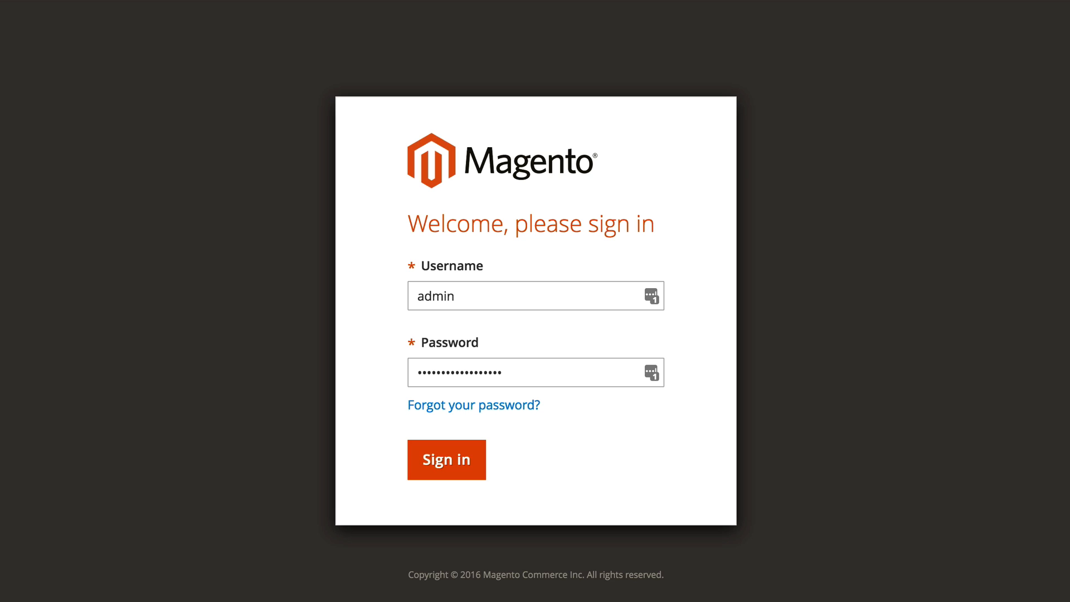
pyautogui.click(446, 459)
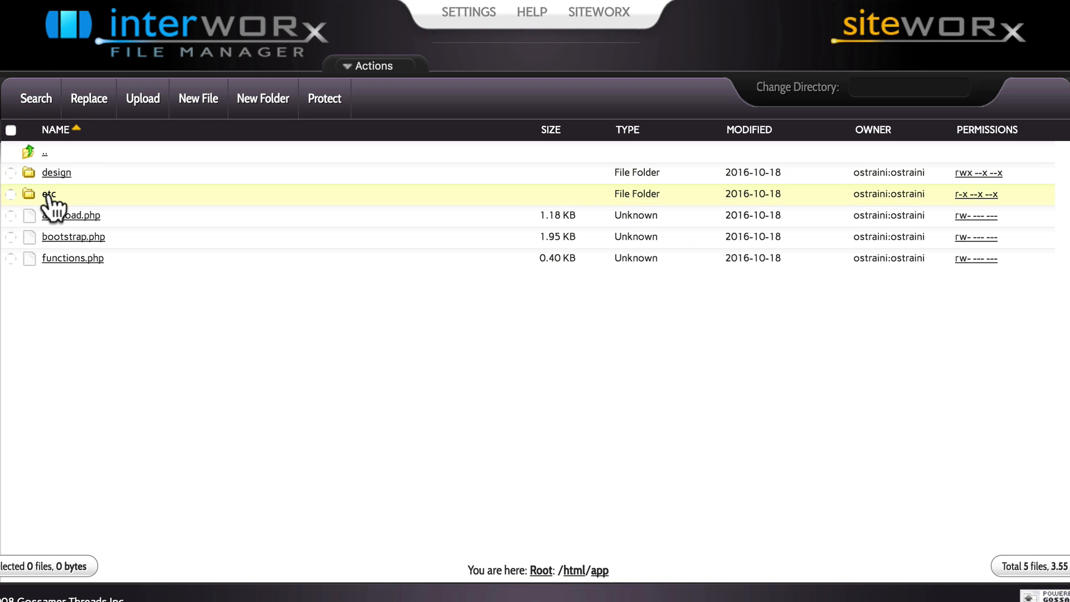
pyautogui.click(48, 193)
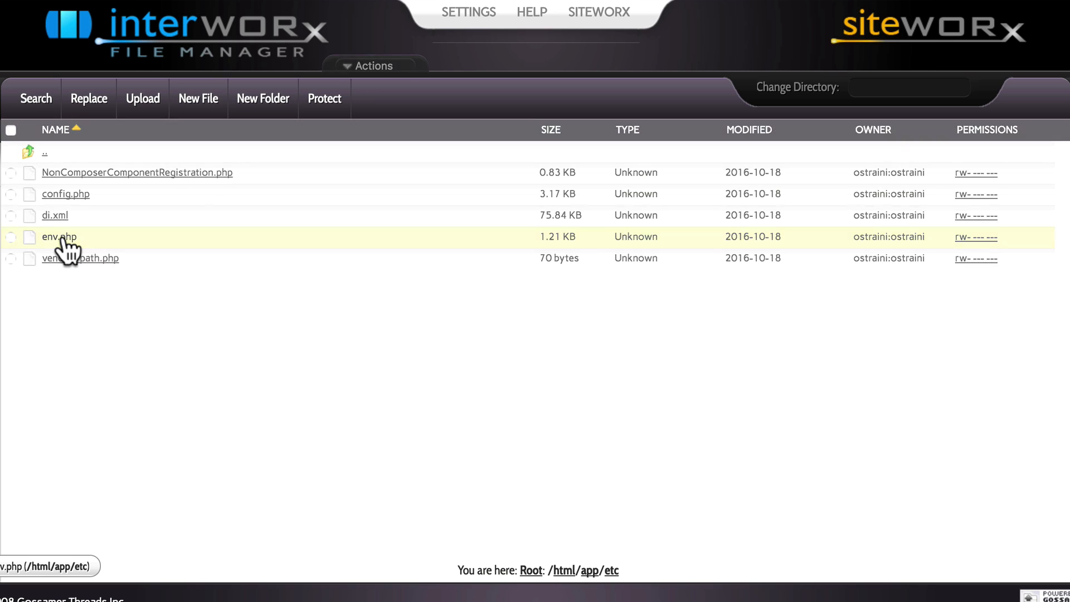
pyautogui.click(59, 236)
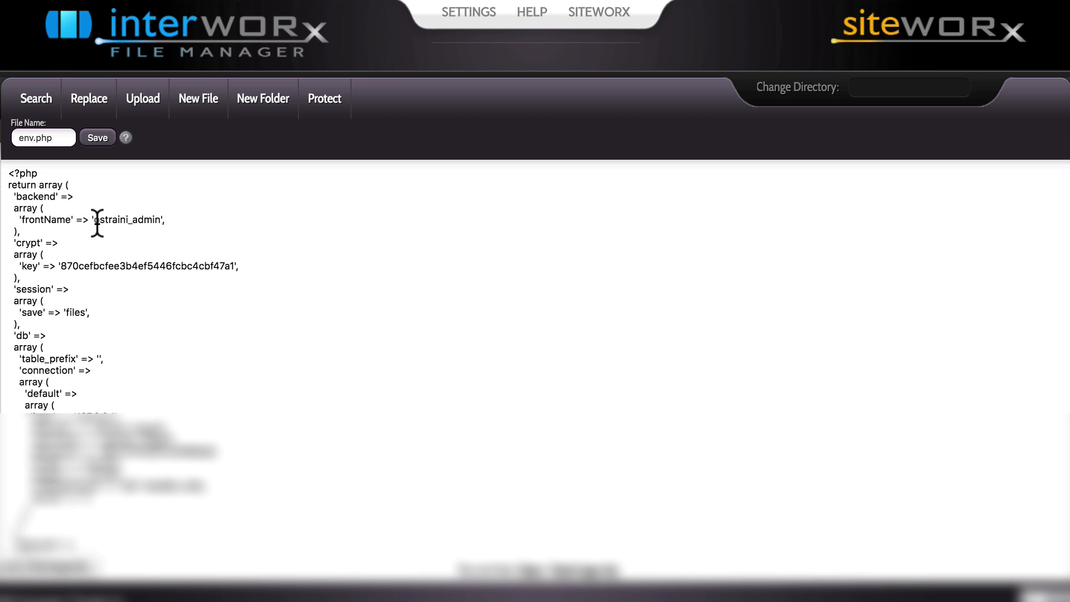
pyautogui.doubleClick(126, 221)
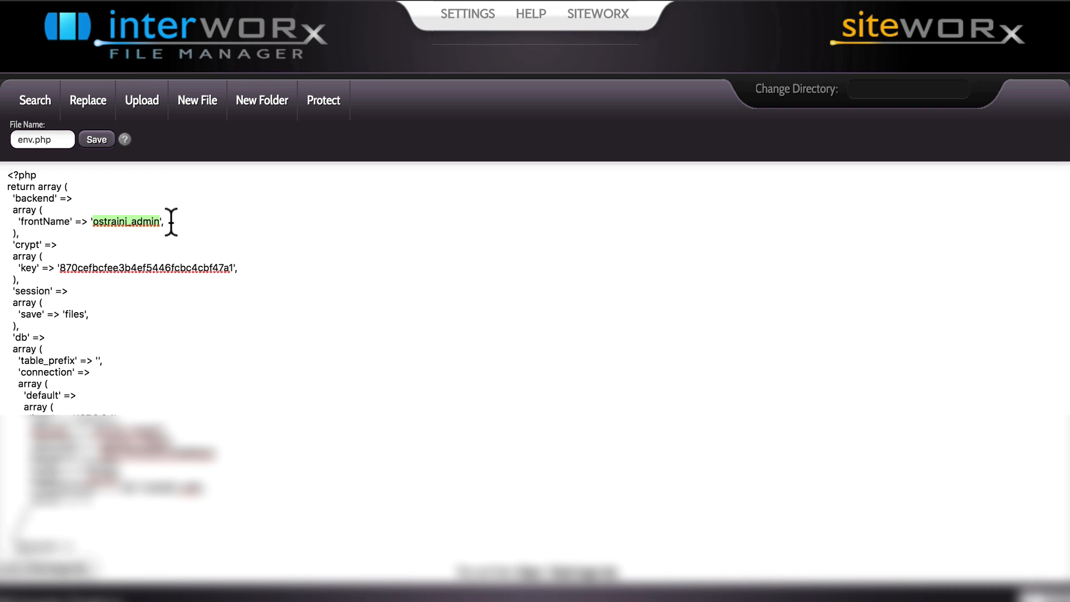
pyautogui.moveTo(164, 222)
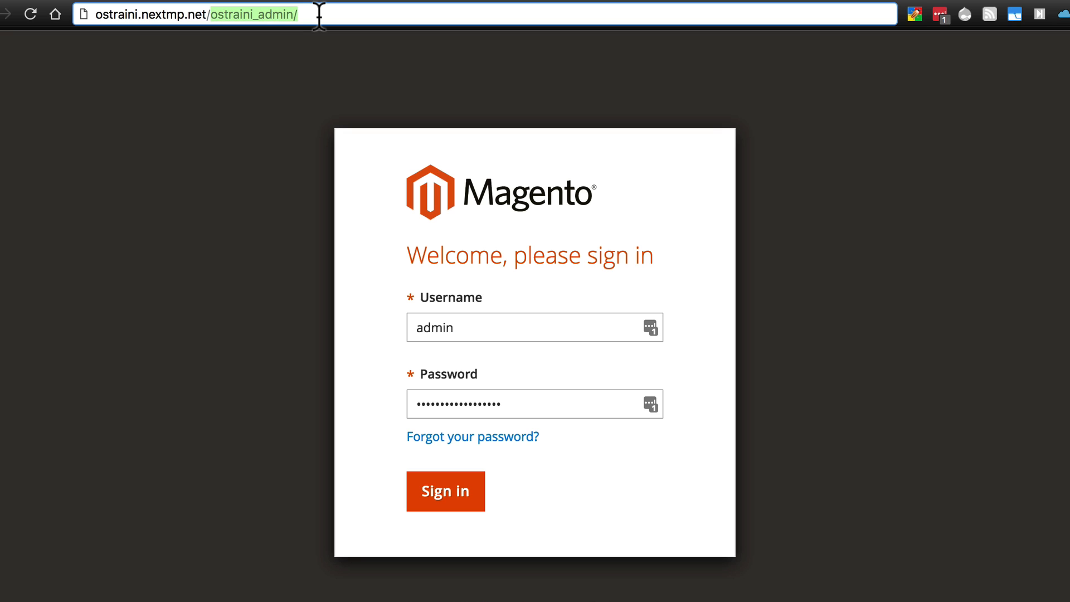
pyautogui.write('admin_')
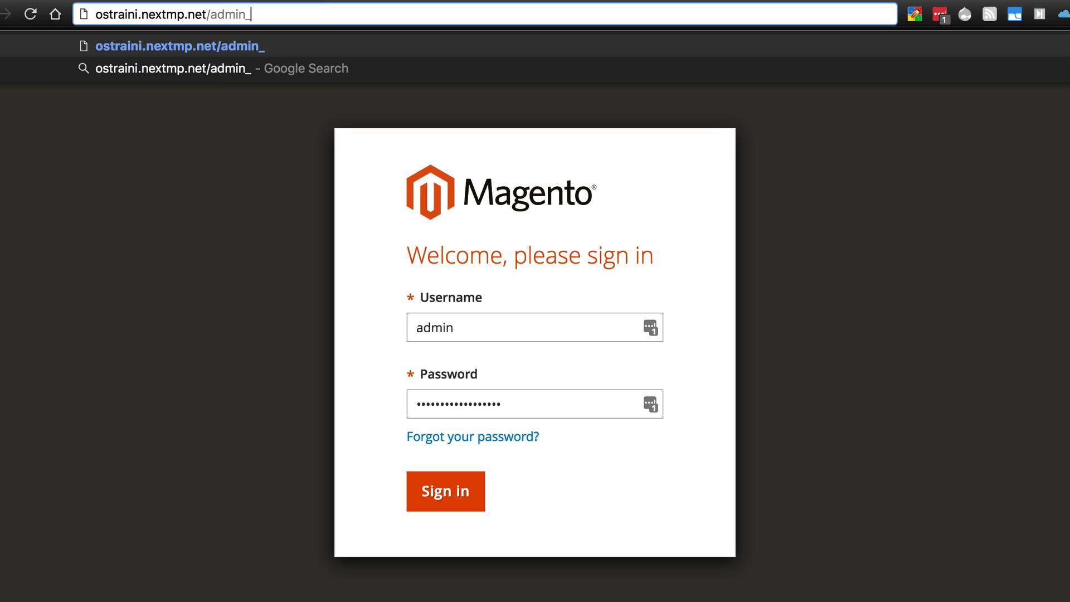
pyautogui.write('df7hdf')
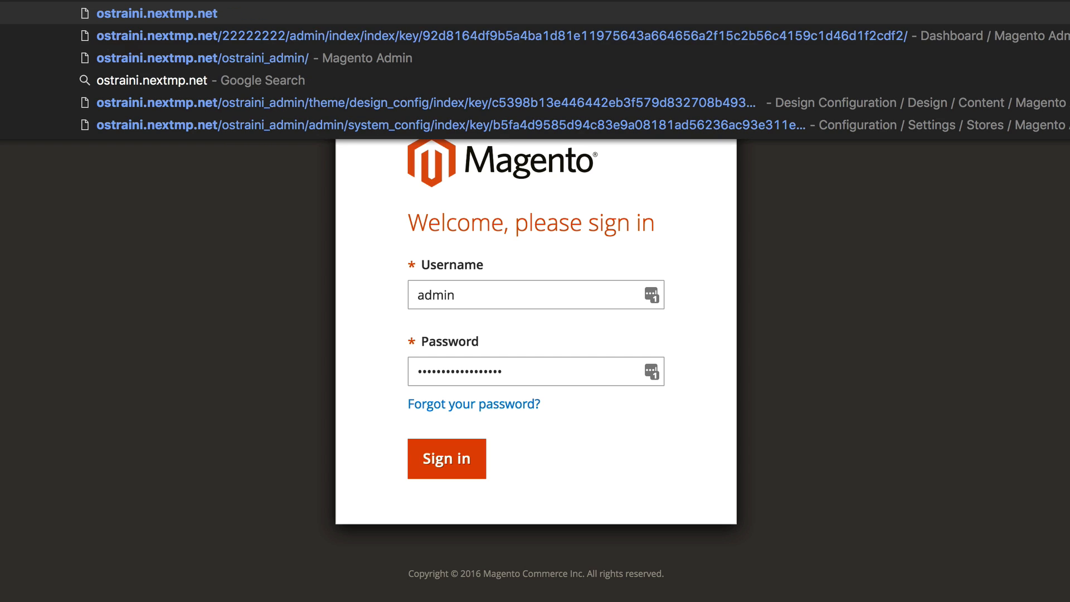
pyautogui.click(286, 286)
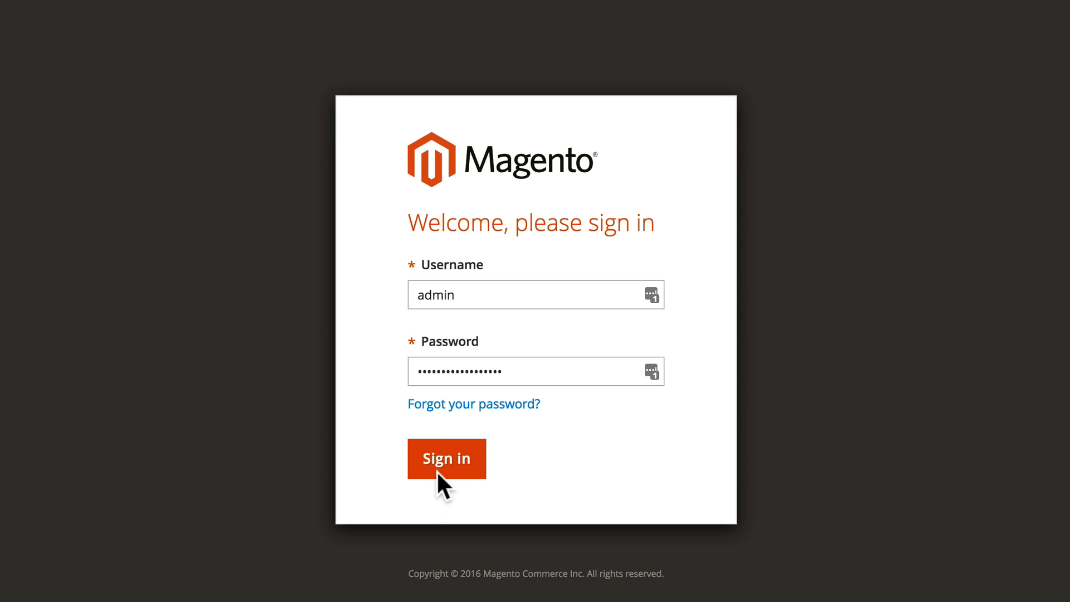
pyautogui.click(446, 458)
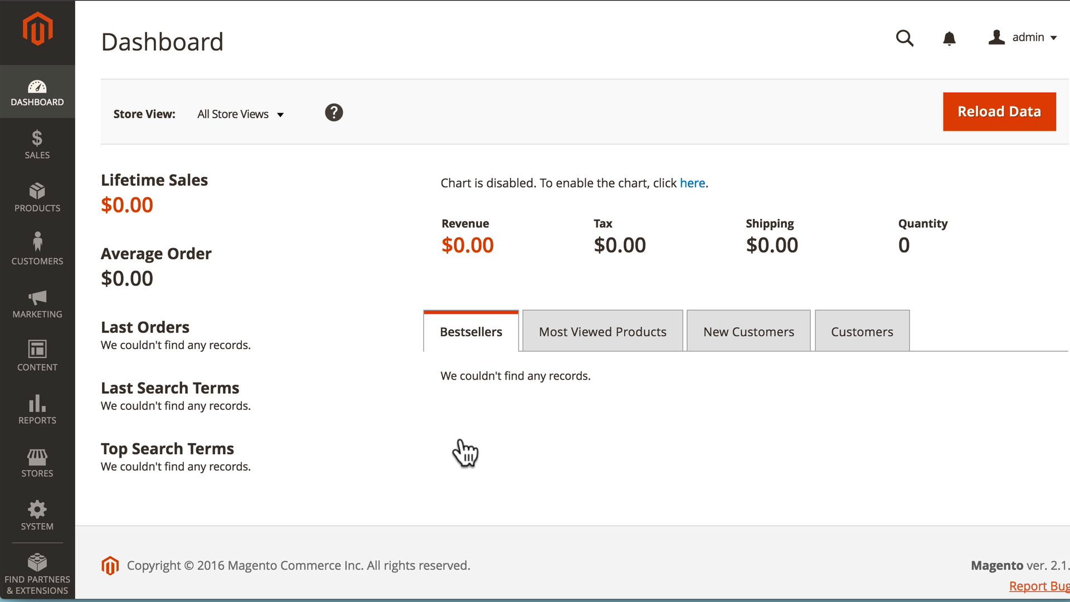
pyautogui.moveTo(463, 348)
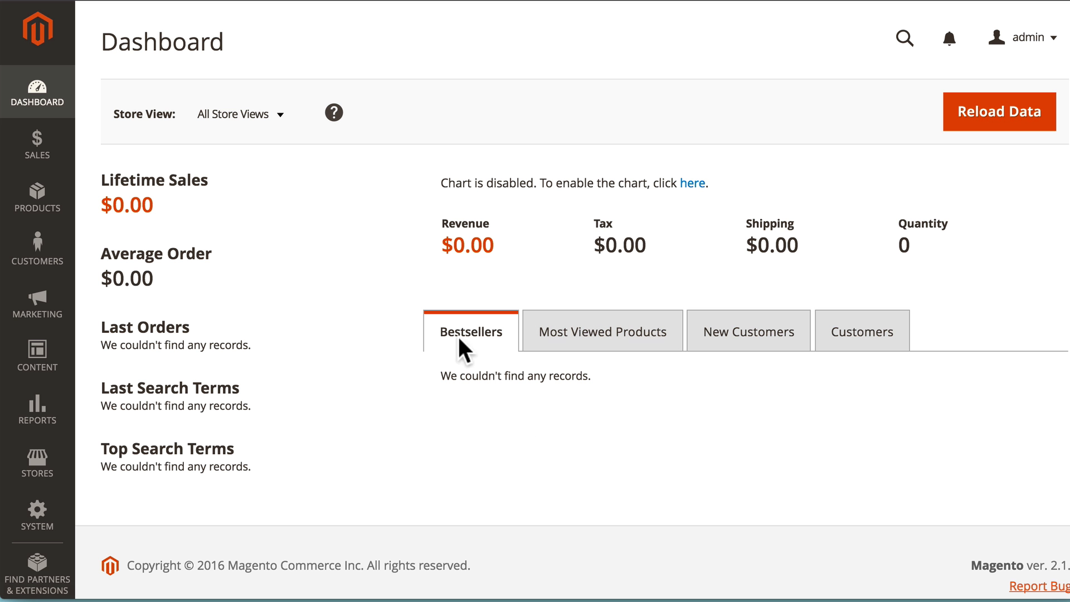
pyautogui.moveTo(685, 379)
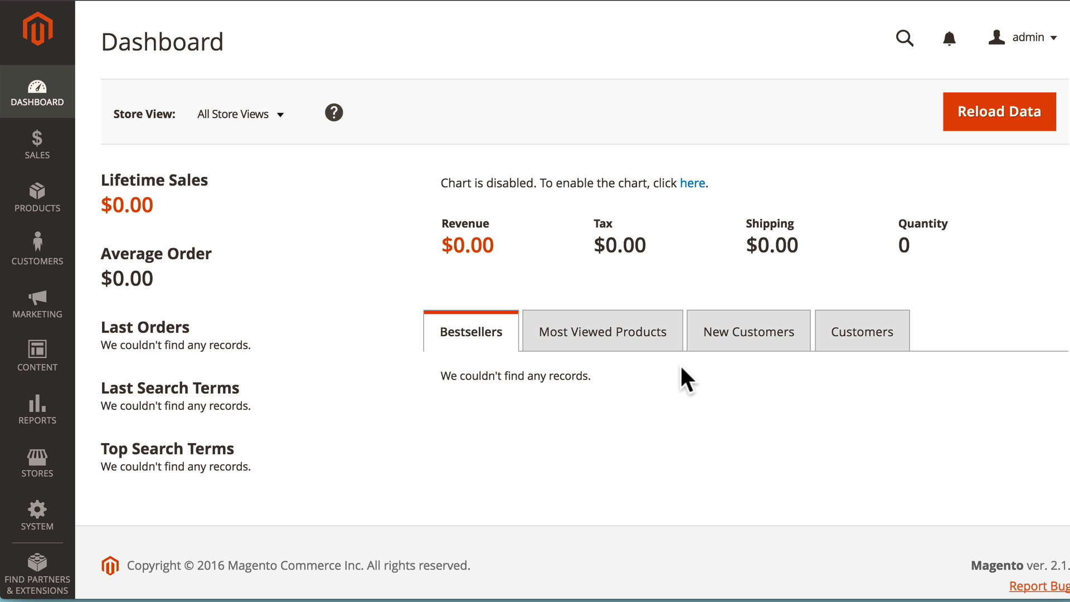
pyautogui.moveTo(37, 147)
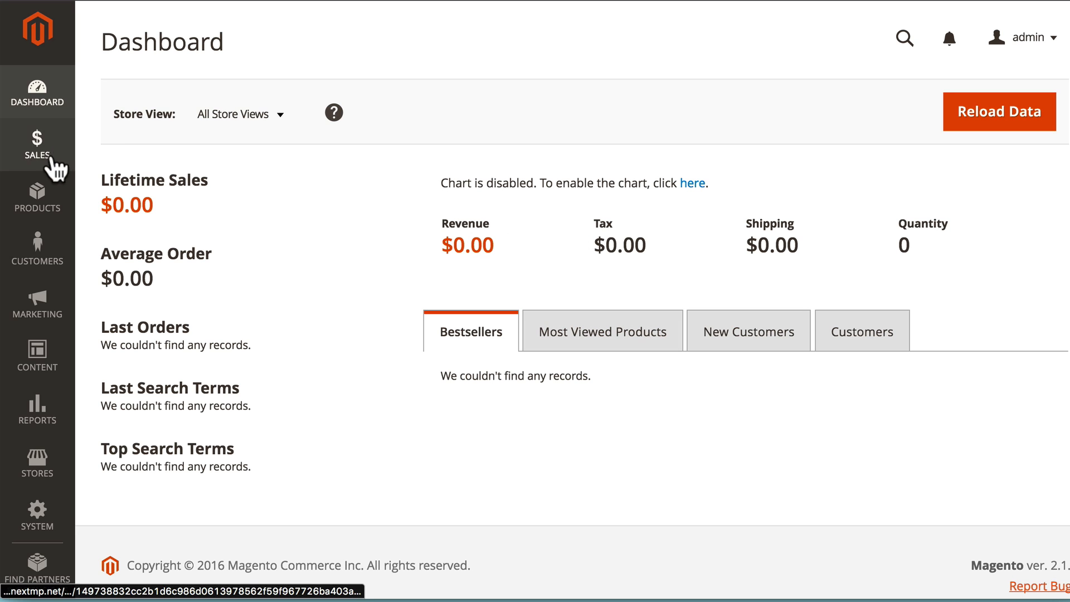
pyautogui.moveTo(42, 374)
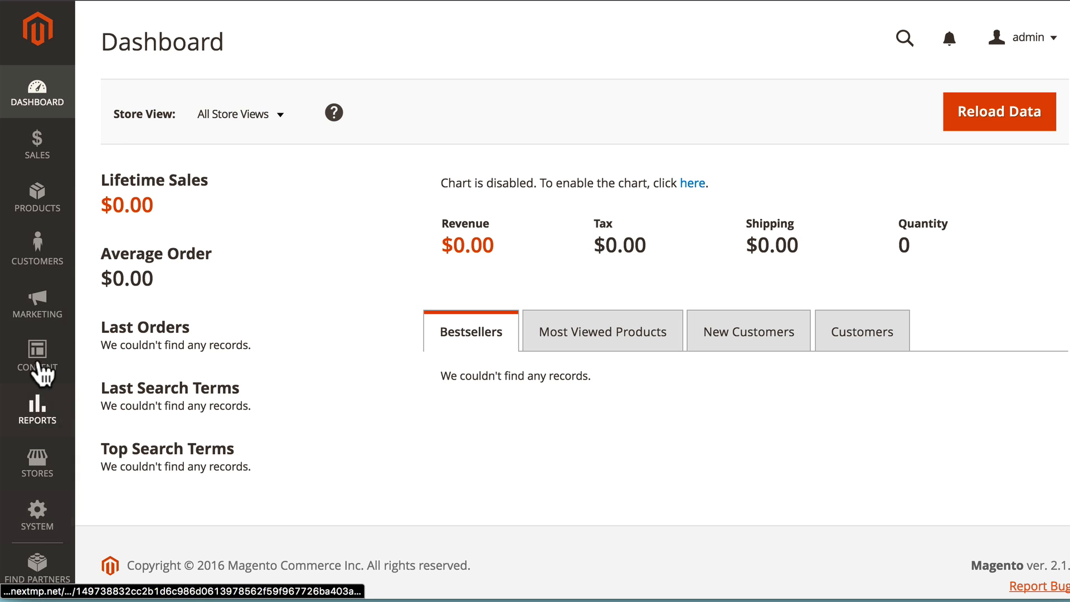
pyautogui.moveTo(136, 205)
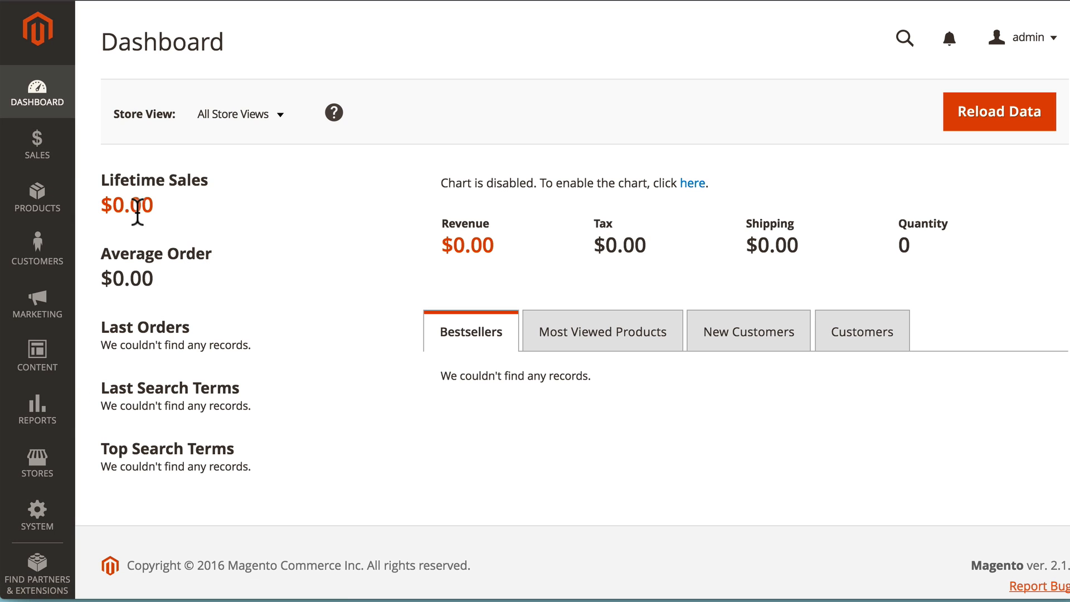
pyautogui.moveTo(311, 292)
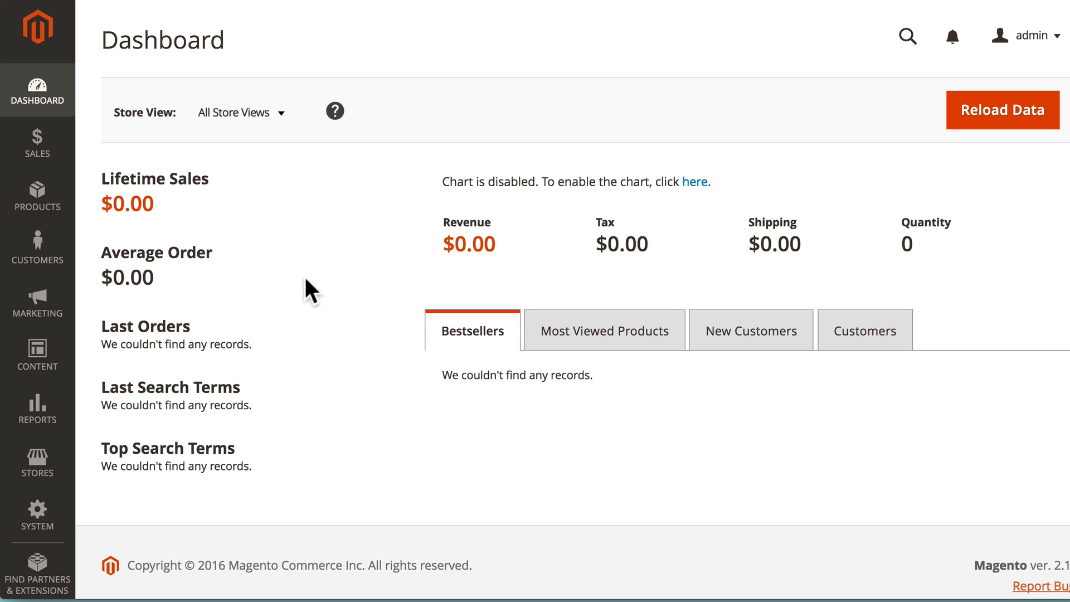
pyautogui.moveTo(36, 144)
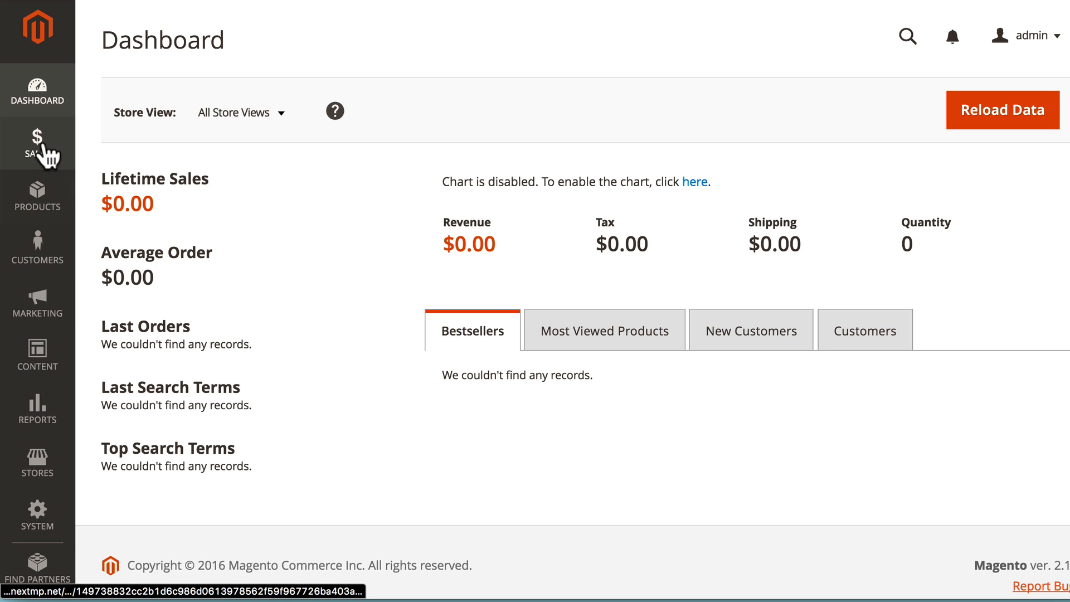
pyautogui.moveTo(45, 163)
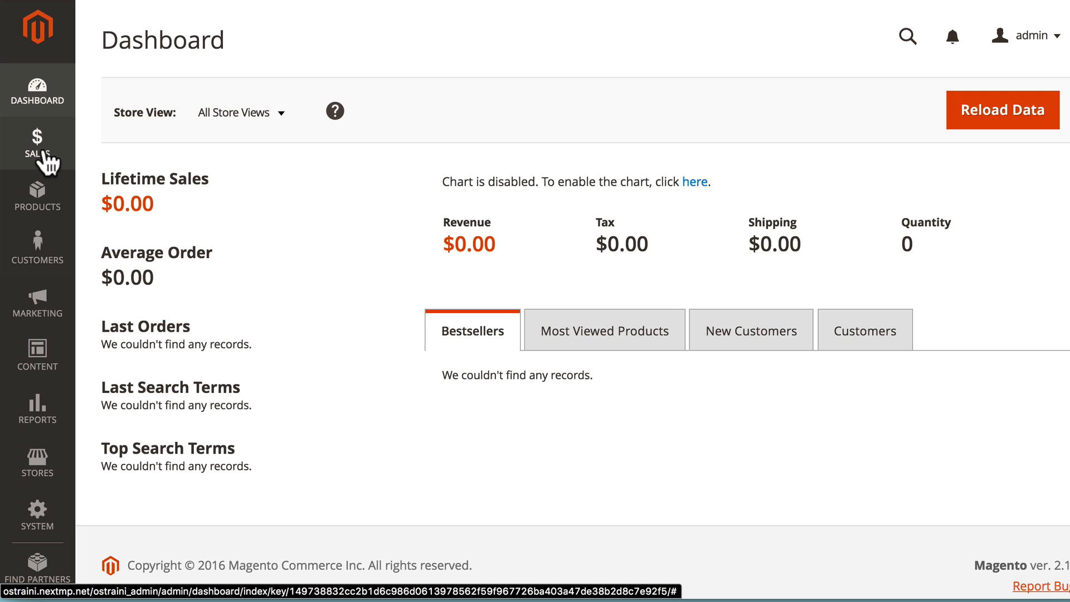
pyautogui.moveTo(462, 445)
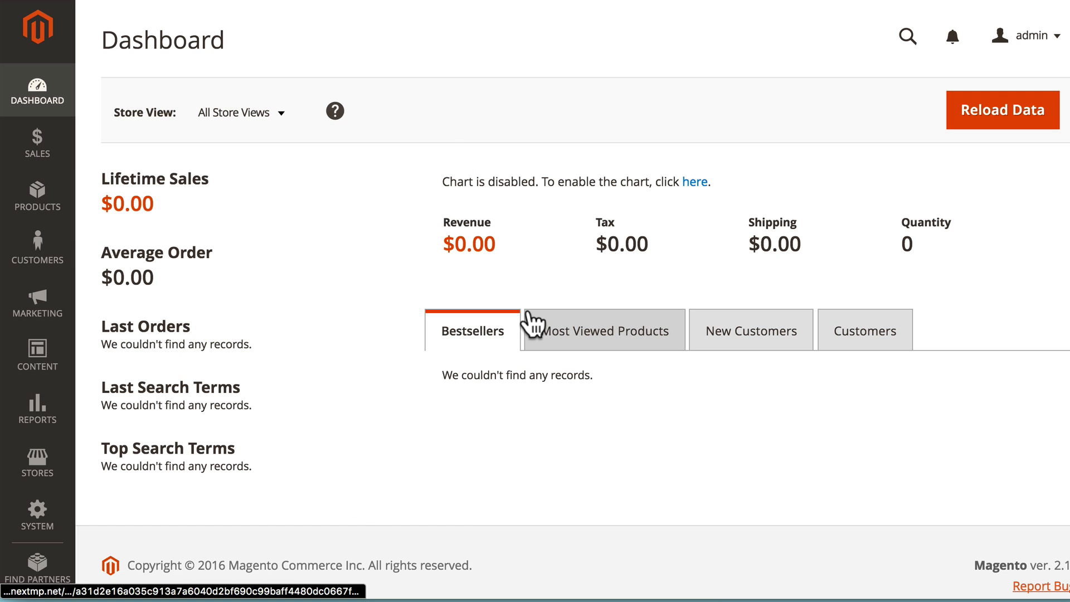
pyautogui.moveTo(38, 144)
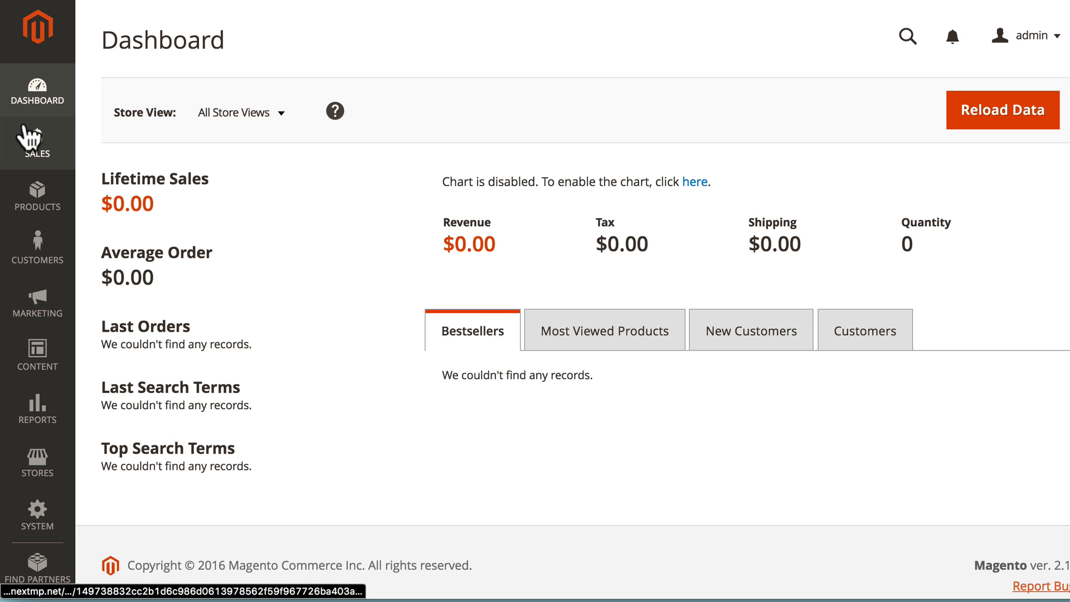
# - Browse the Sales menu, viewing the Orders list and then the Invoices list
pyautogui.click(36, 144)
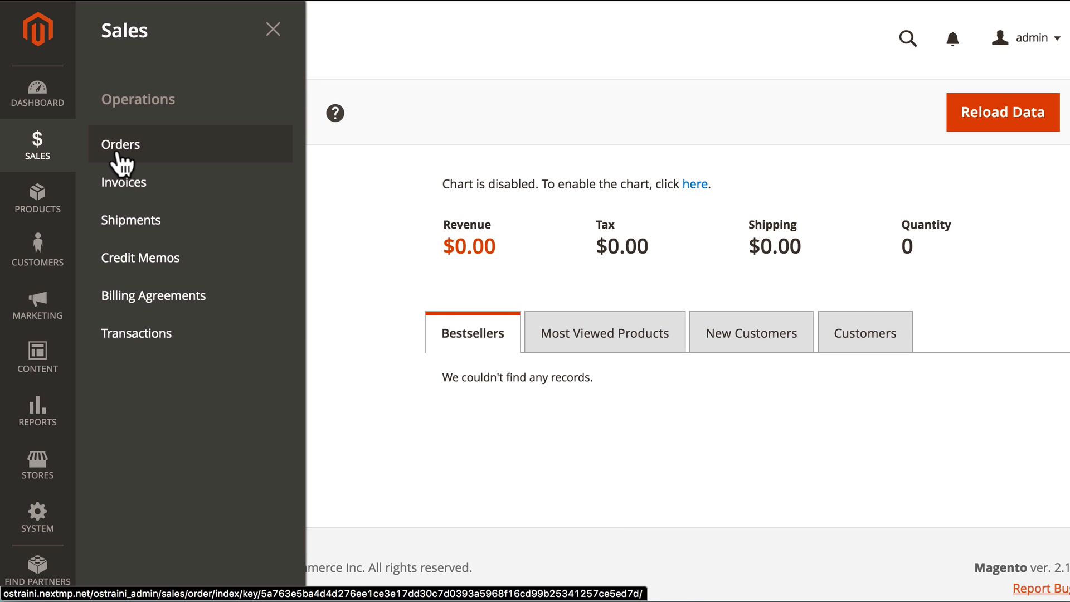
pyautogui.click(120, 144)
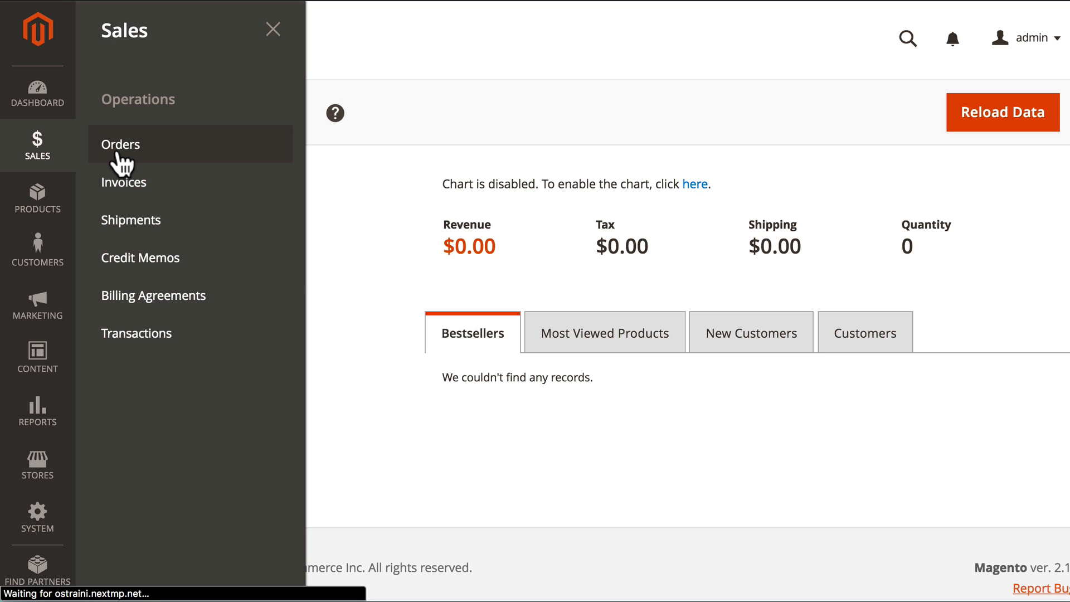
pyautogui.click(120, 144)
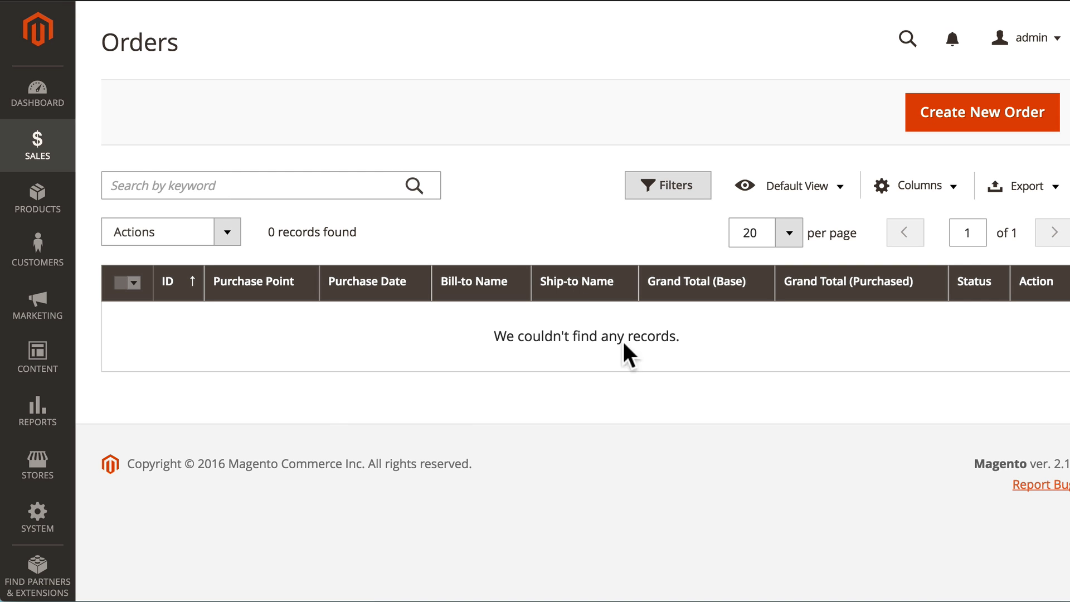
pyautogui.moveTo(444, 345)
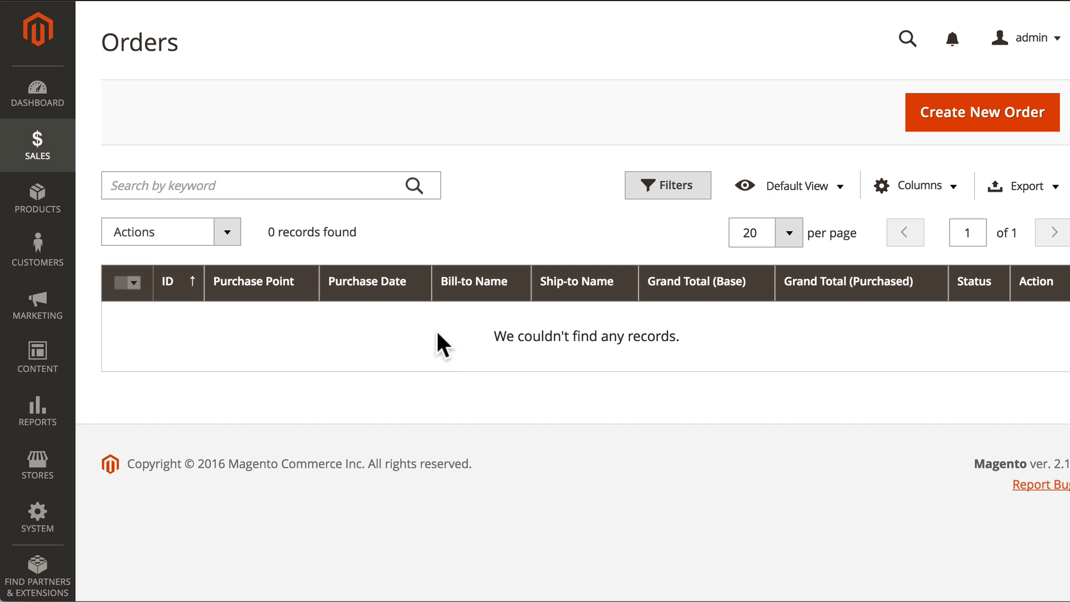
pyautogui.moveTo(37, 144)
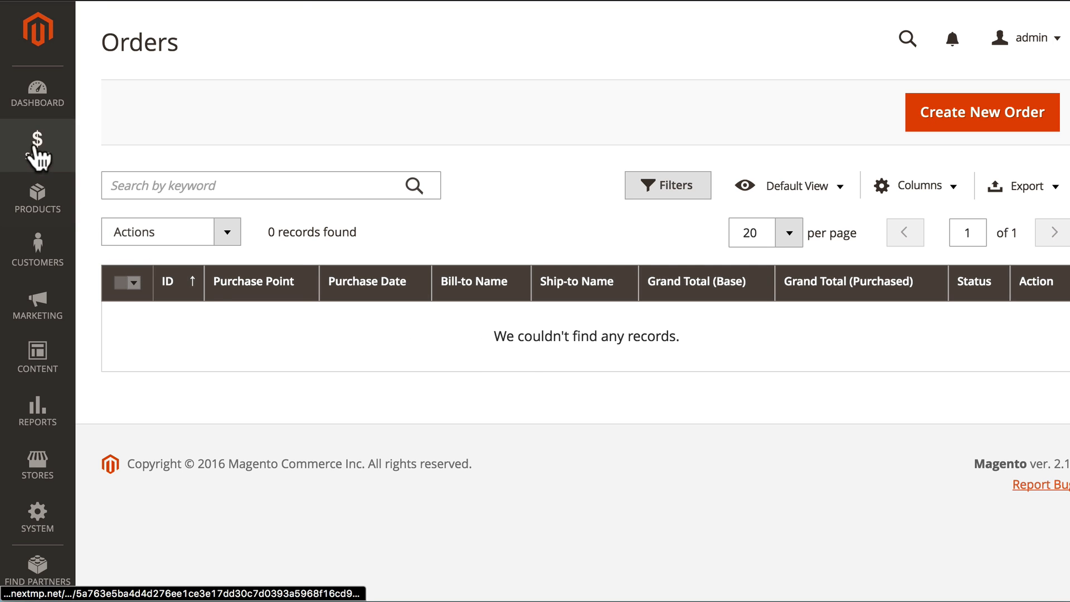
pyautogui.click(37, 145)
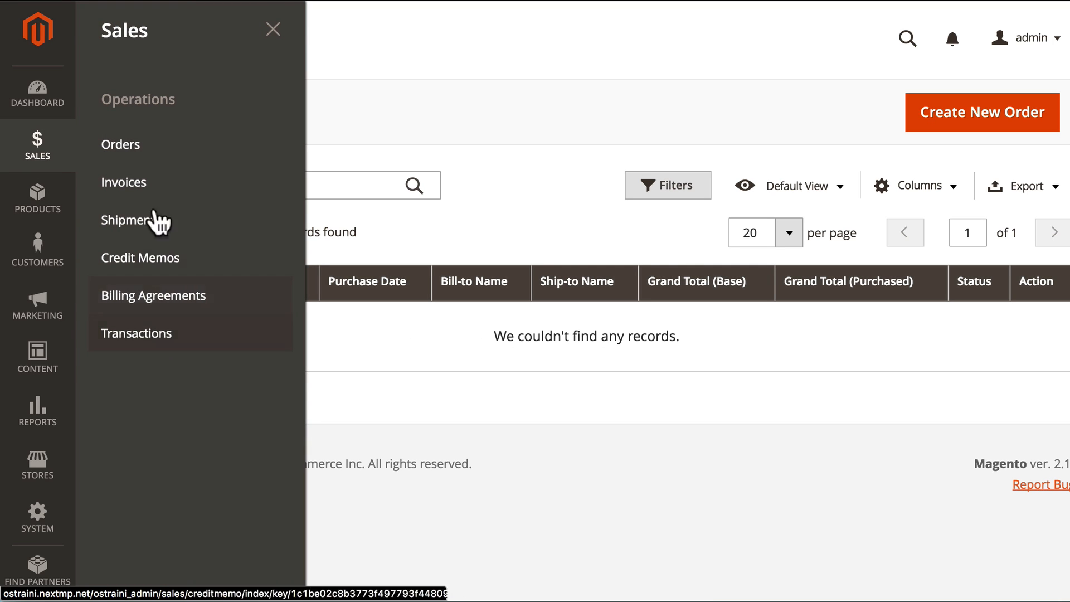
pyautogui.click(124, 181)
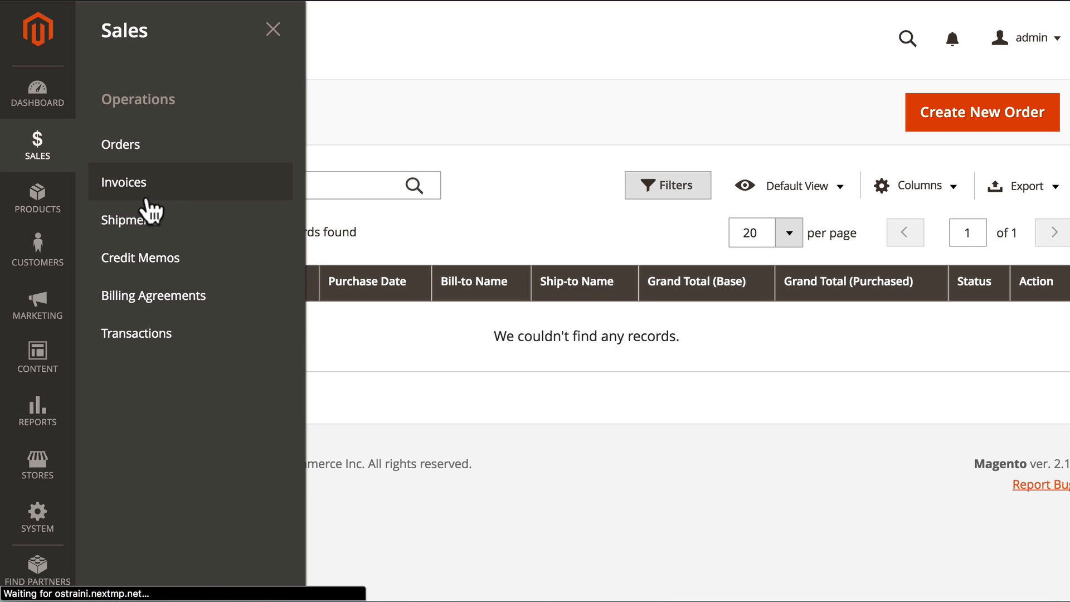
pyautogui.click(123, 181)
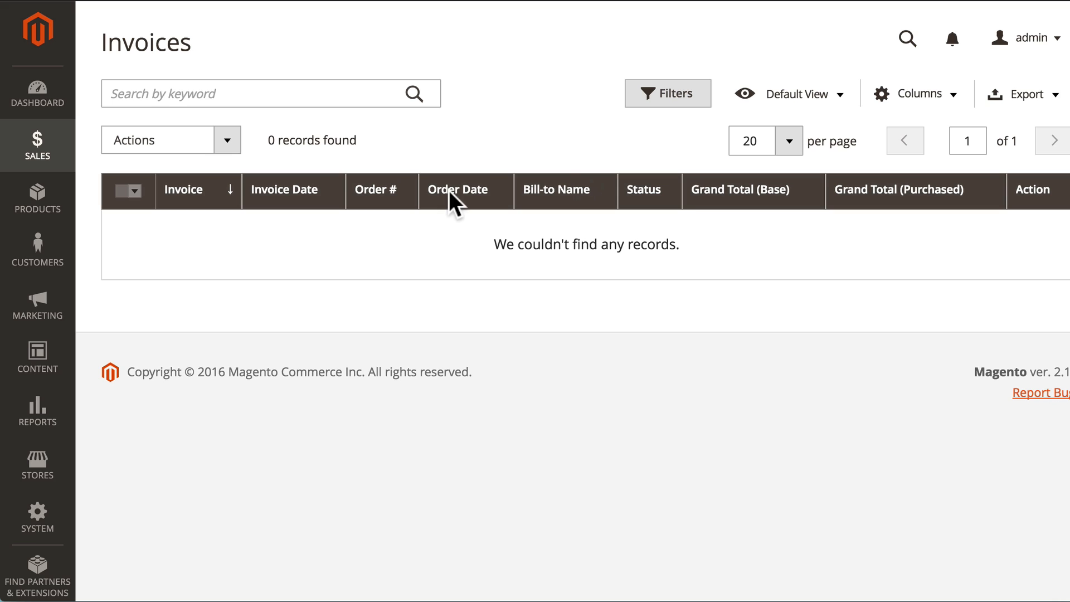
pyautogui.moveTo(37, 202)
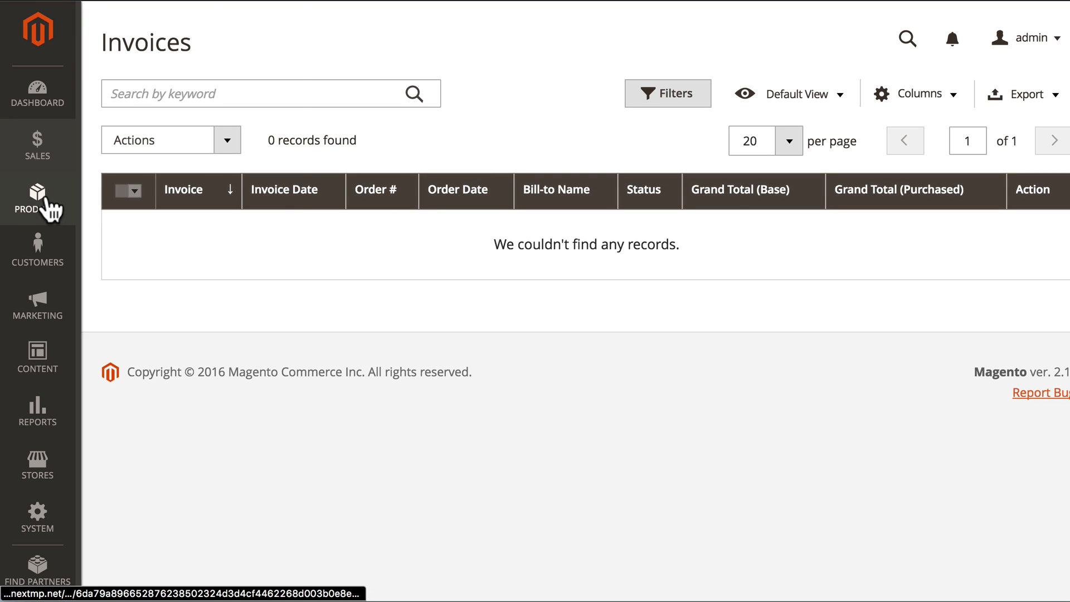
# - Open the Products Catalog page, which shows no products yet
pyautogui.click(37, 200)
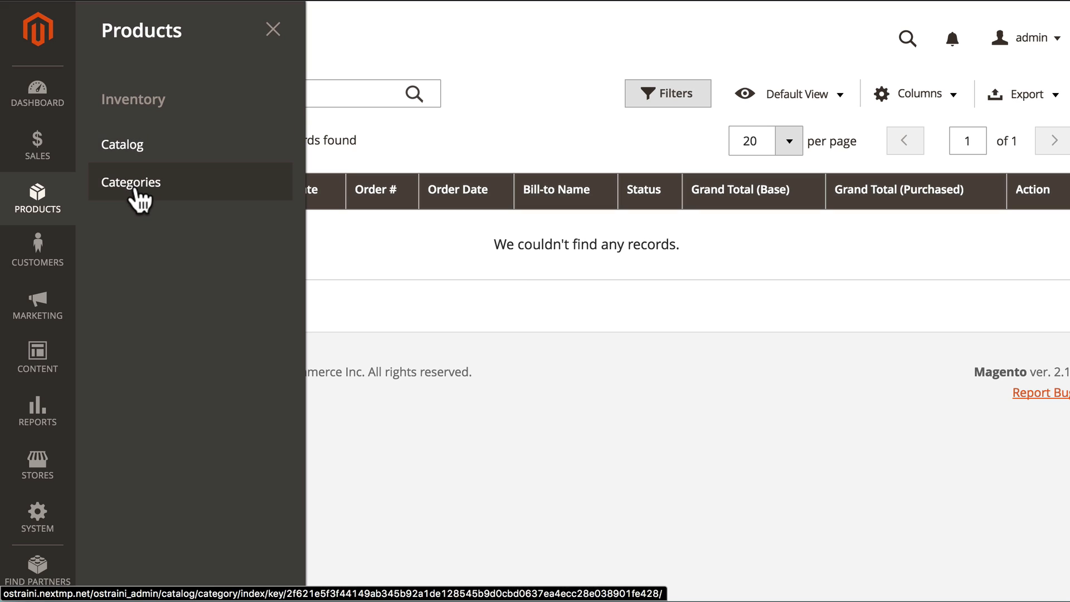
pyautogui.moveTo(122, 144)
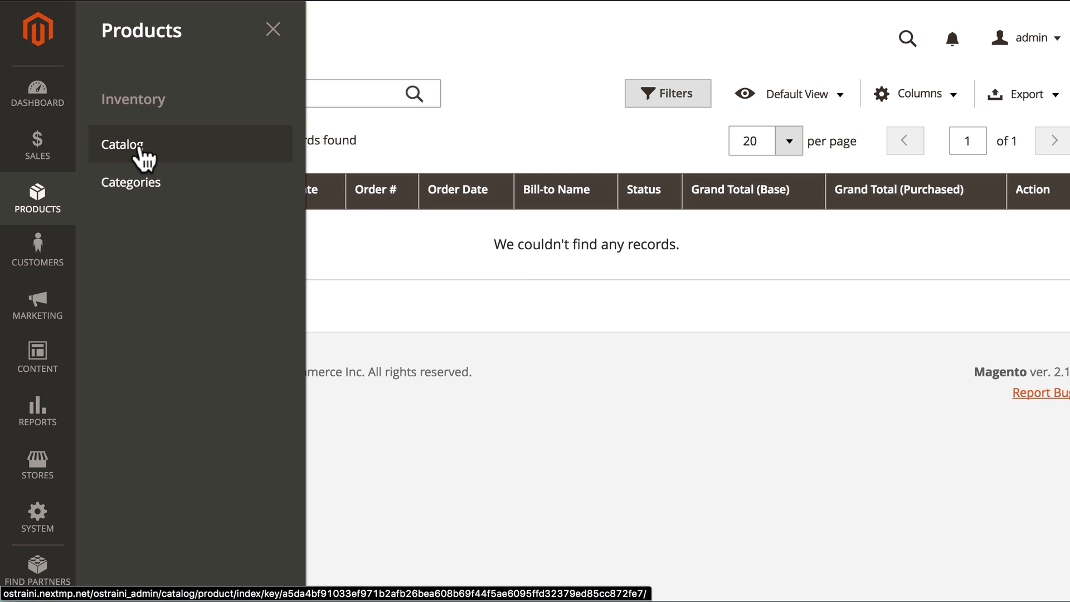
pyautogui.click(123, 143)
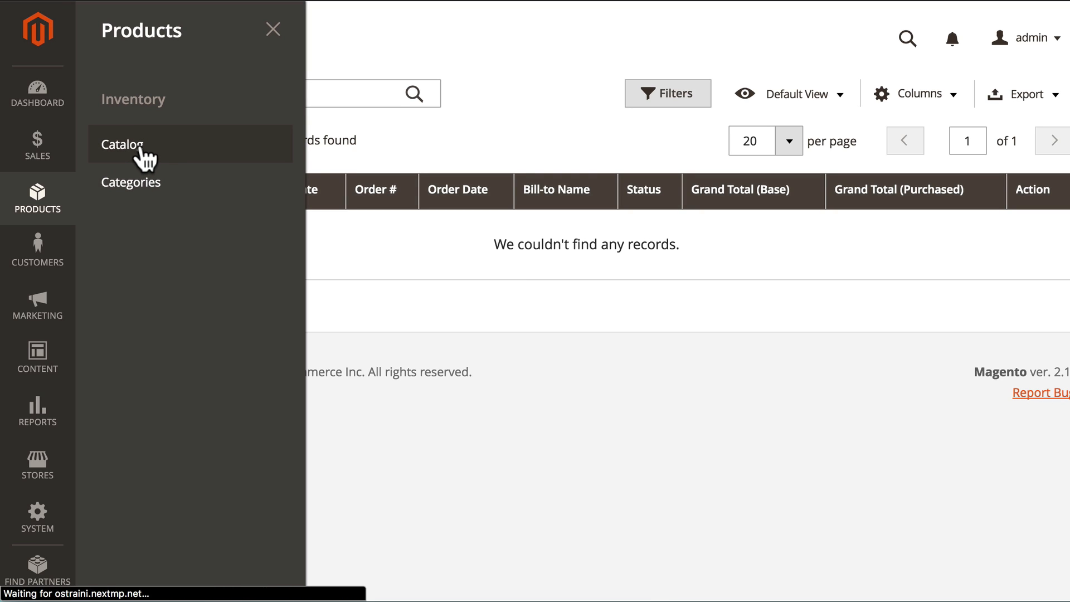
pyautogui.click(121, 144)
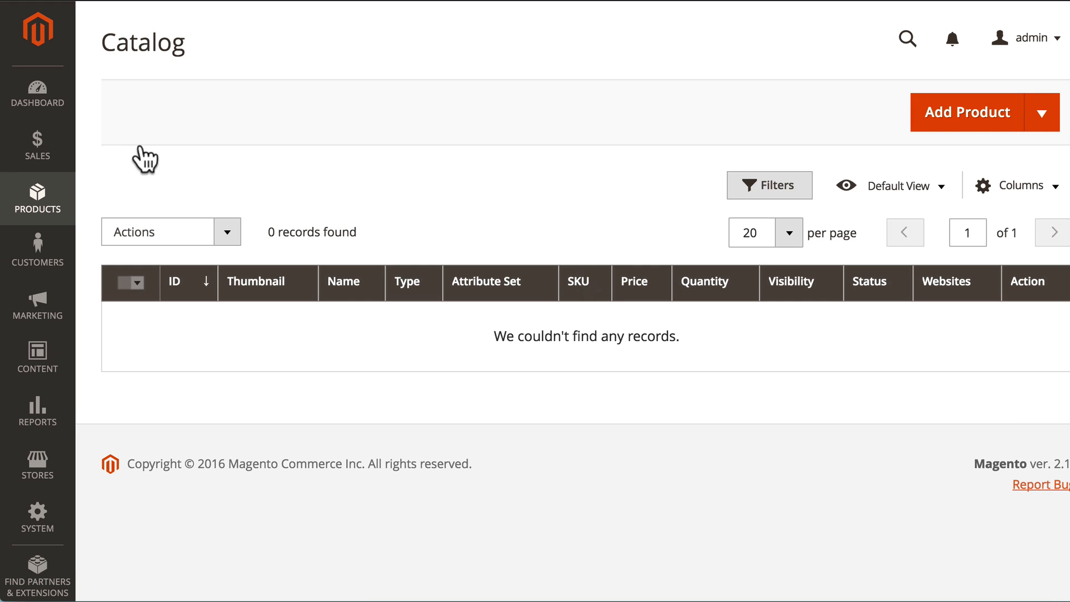
pyautogui.moveTo(370, 498)
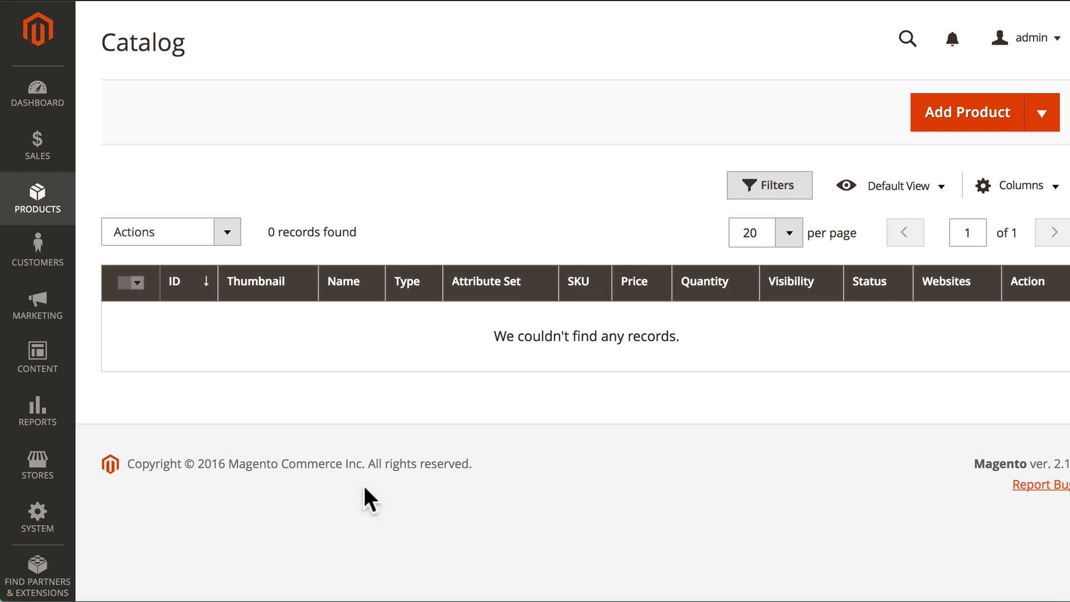
pyautogui.moveTo(406, 395)
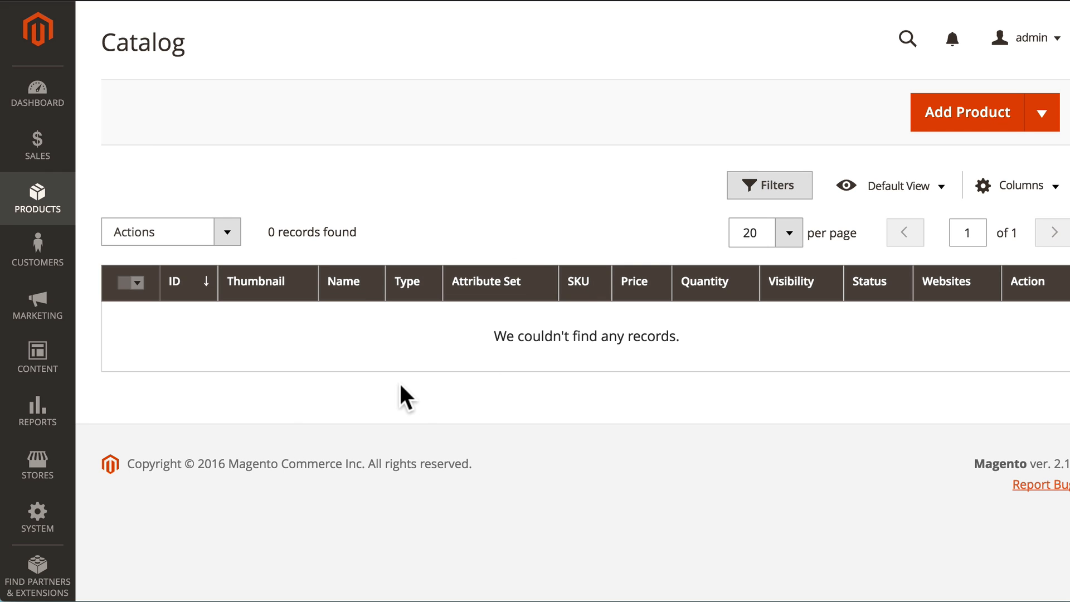
pyautogui.moveTo(595, 334)
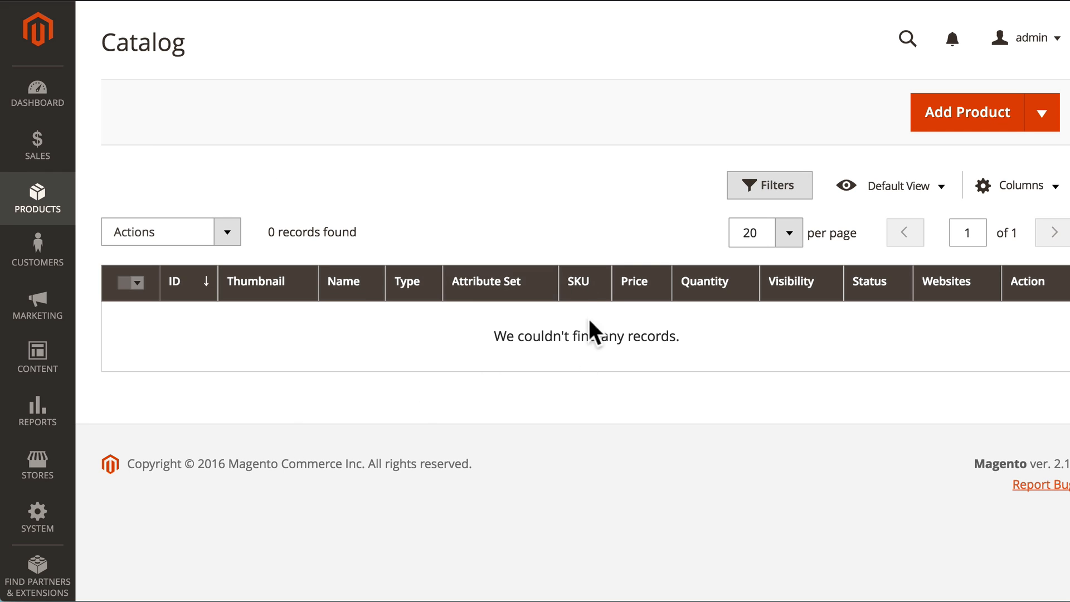
pyautogui.moveTo(551, 273)
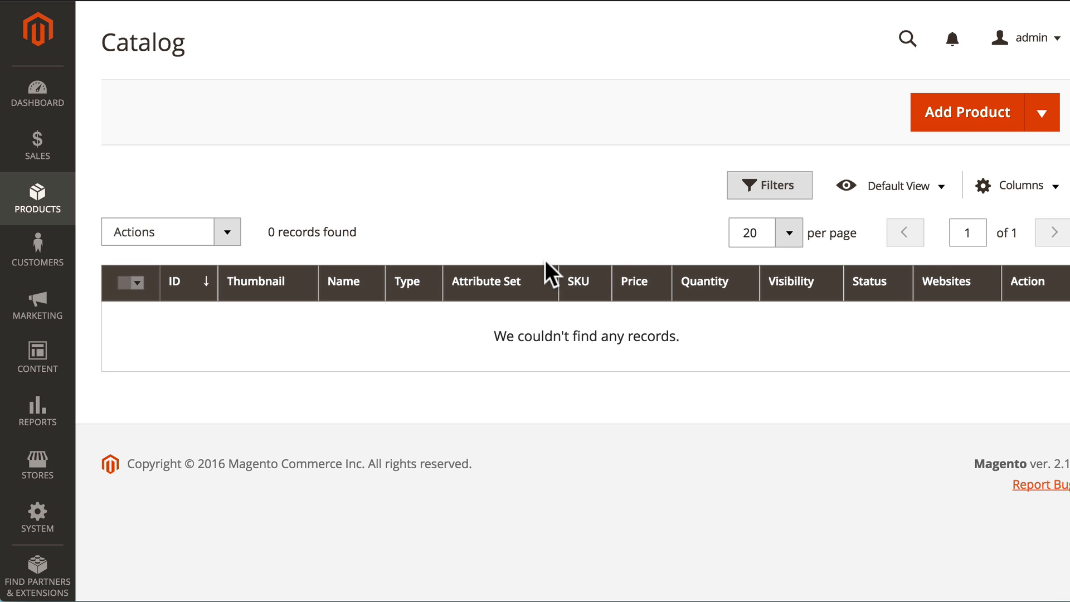
pyautogui.moveTo(531, 211)
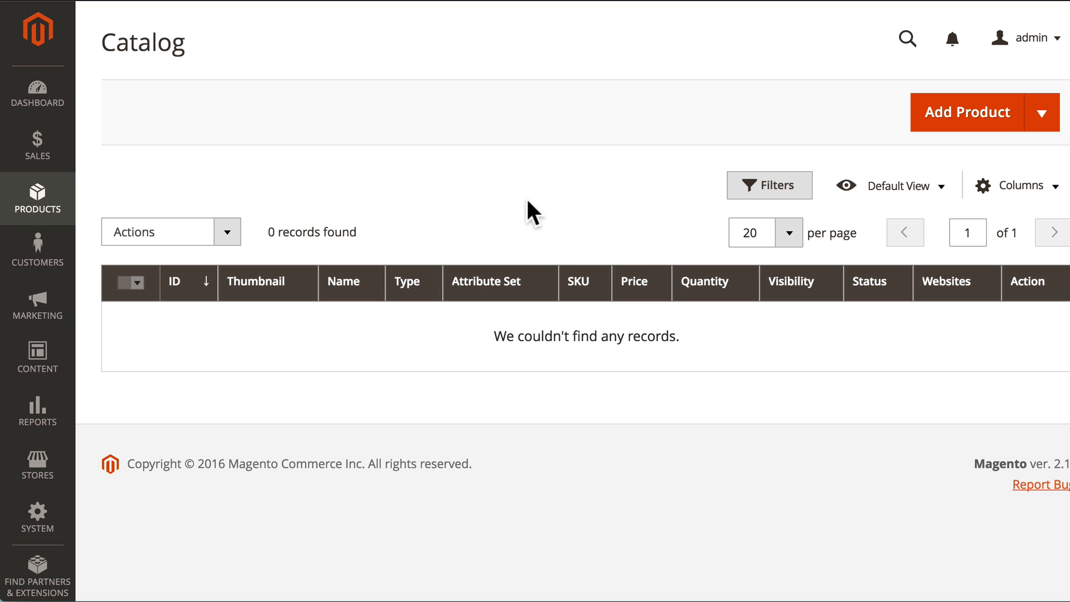
# - Show the Products menu listing Catalog and Categories
pyautogui.click(36, 198)
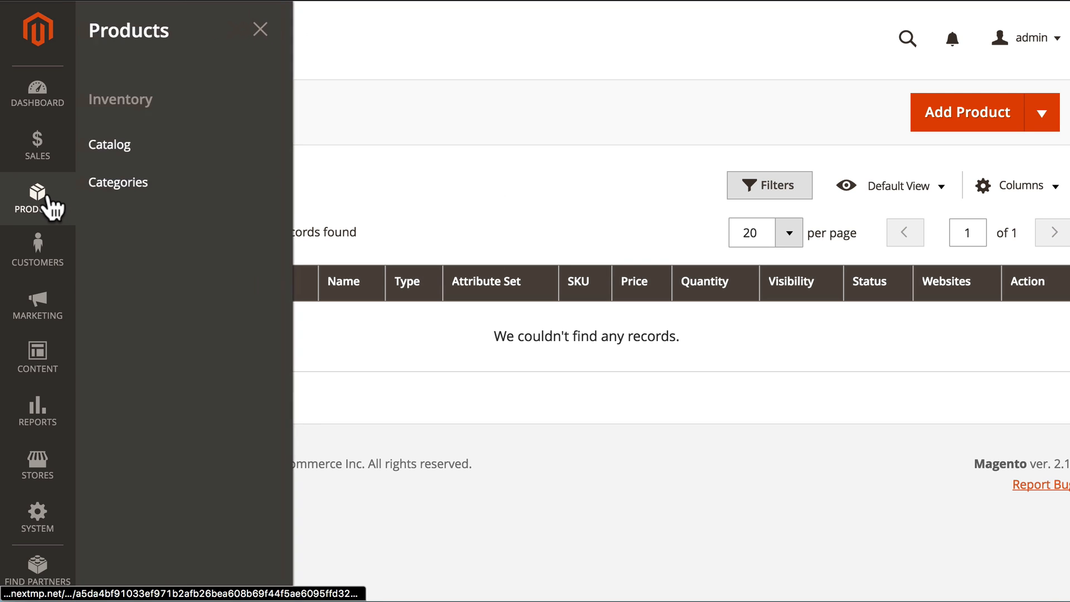
pyautogui.moveTo(177, 198)
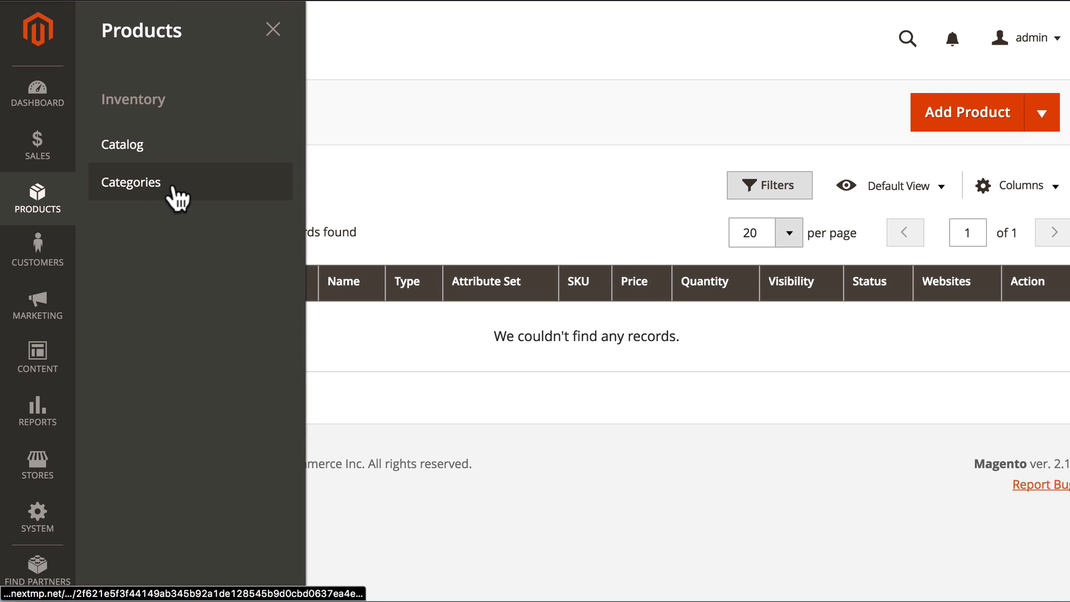
pyautogui.moveTo(191, 143)
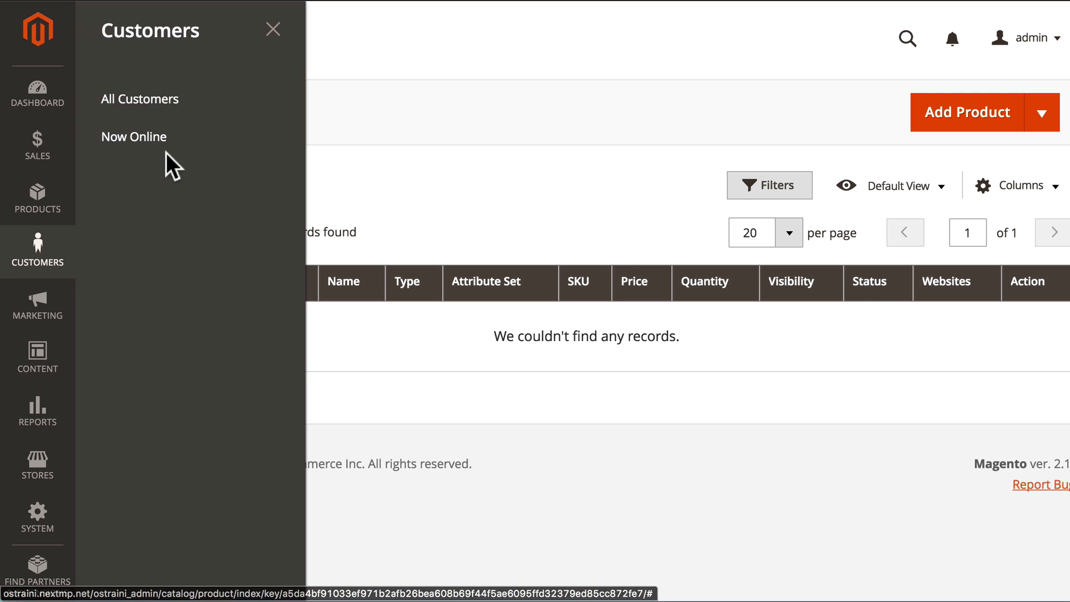
# - Load the All Customers grid, which has zero records
pyautogui.click(139, 99)
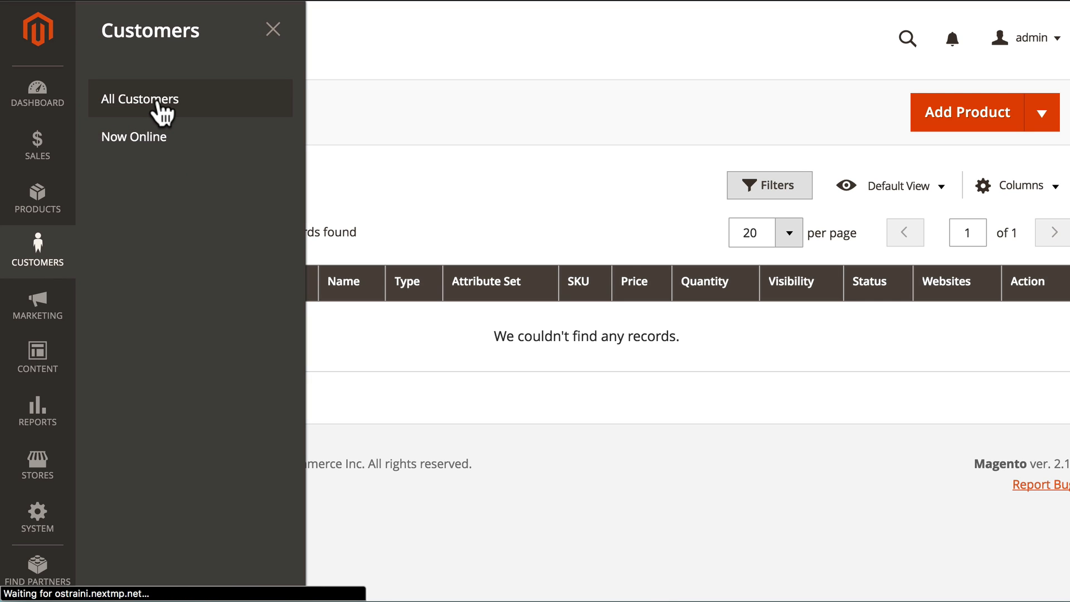
pyautogui.click(139, 99)
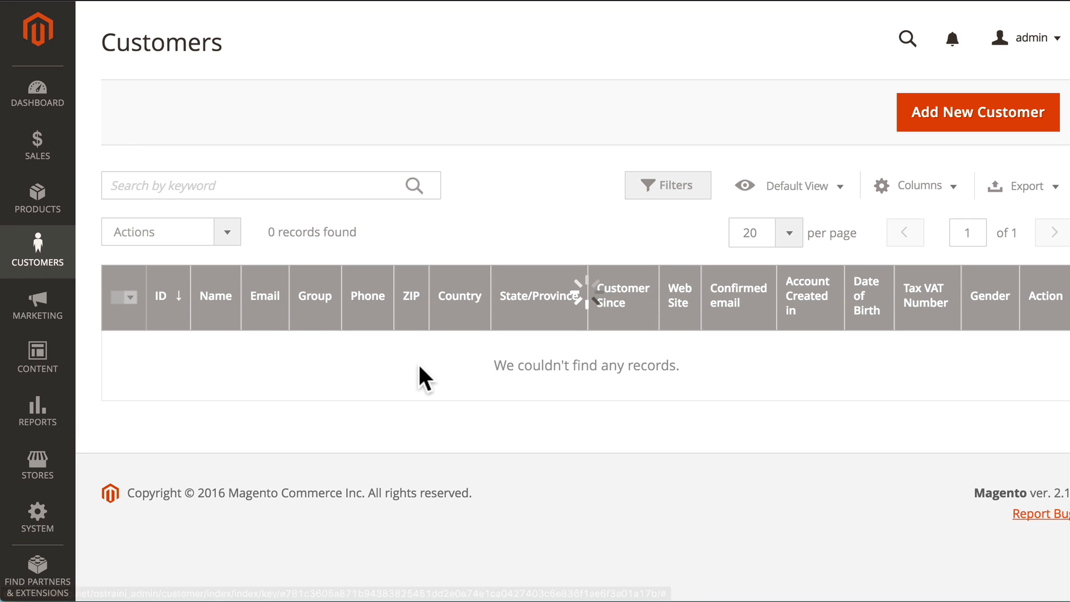
pyautogui.moveTo(518, 358)
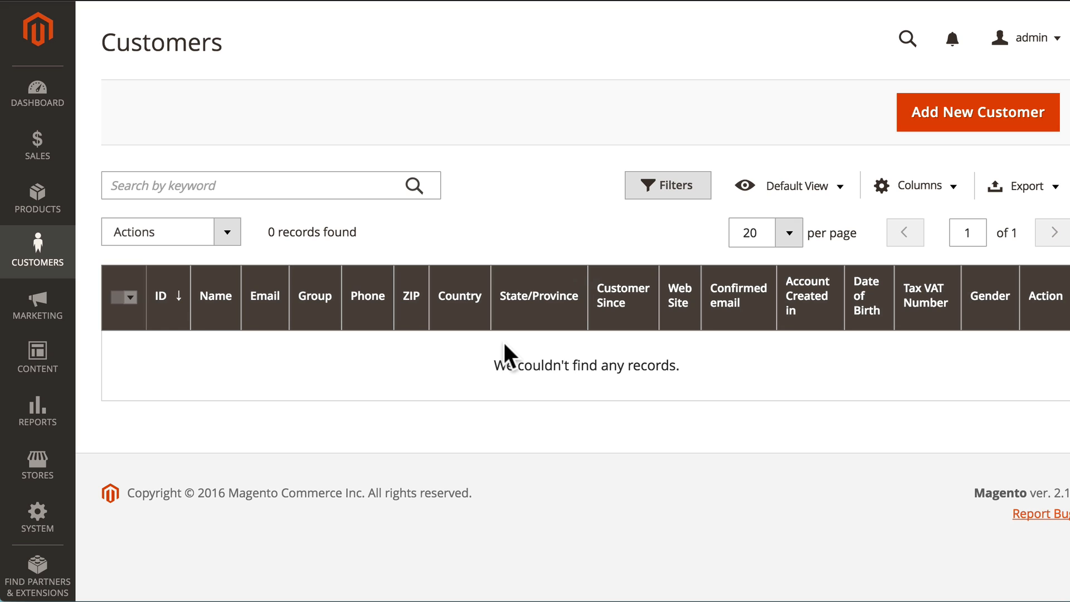
pyautogui.moveTo(38, 305)
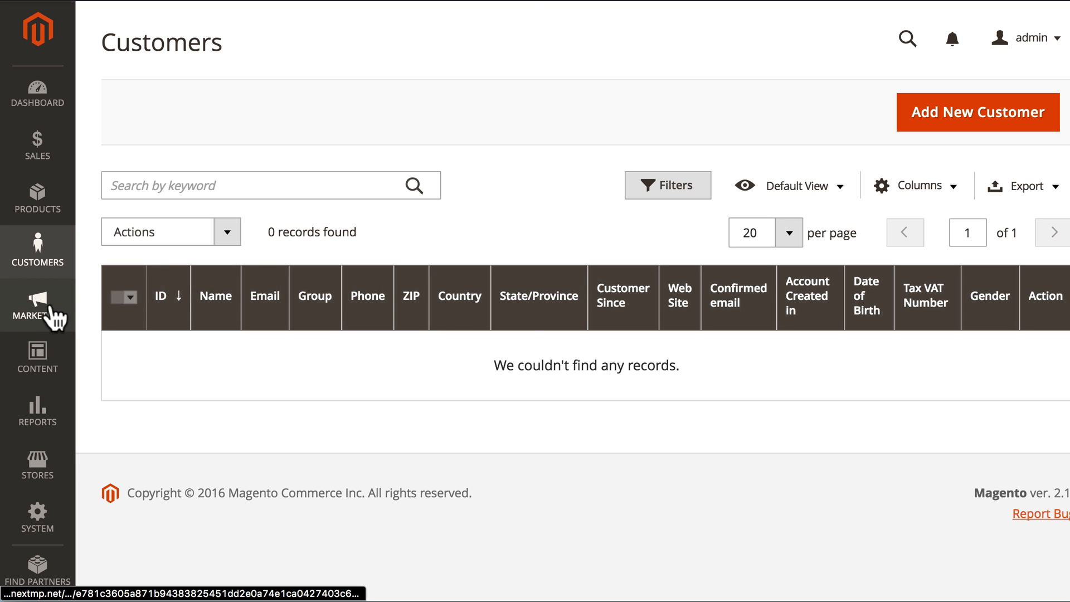
# - Review the Marketing menu options, then show the Content menu with Pages, Blocks and Widgets
pyautogui.click(38, 308)
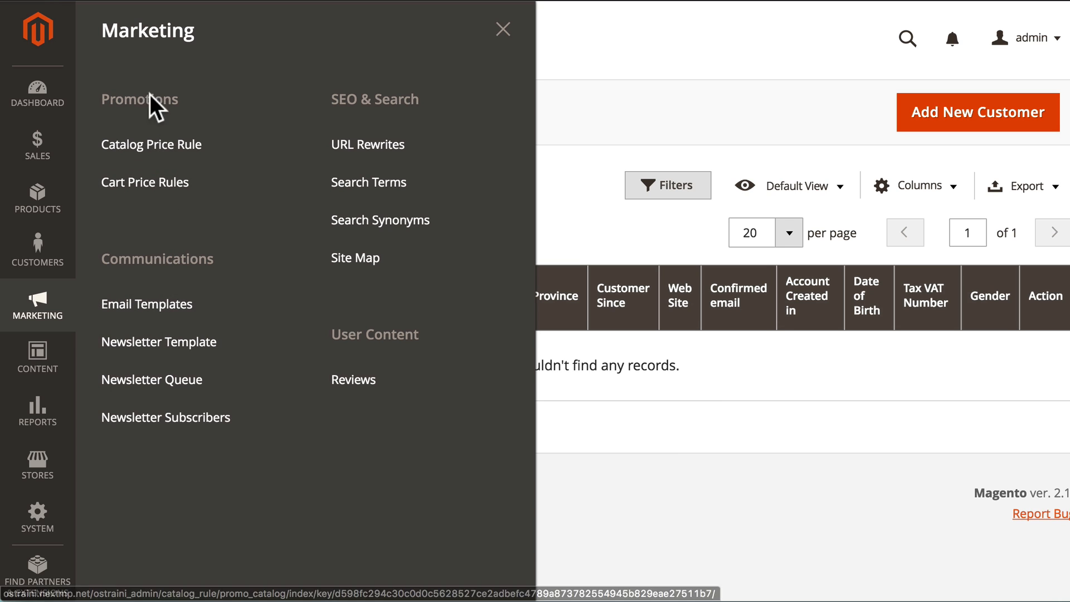
pyautogui.moveTo(171, 110)
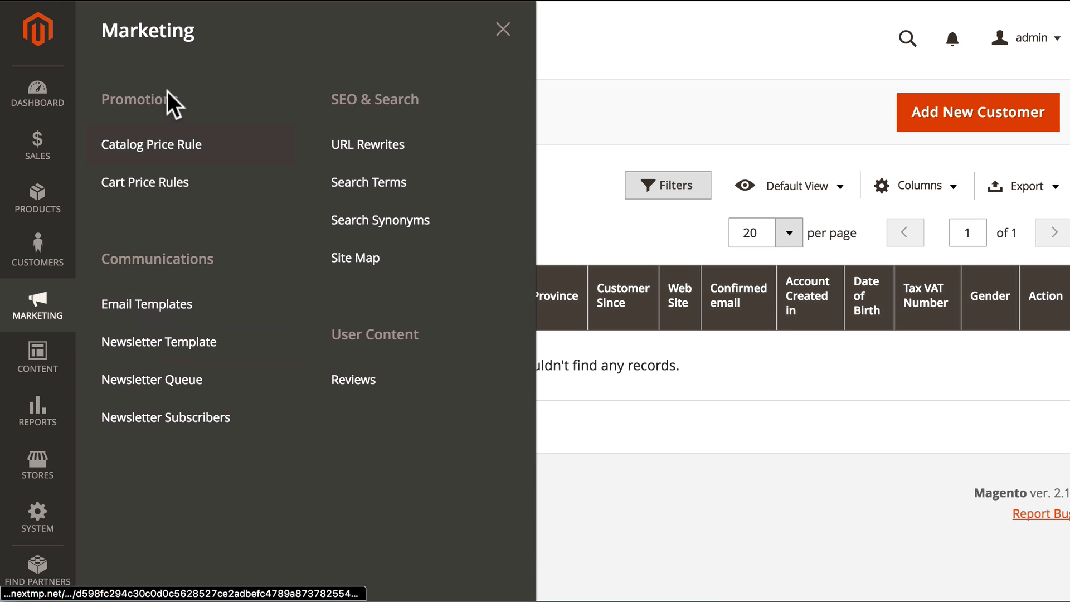
pyautogui.moveTo(146, 303)
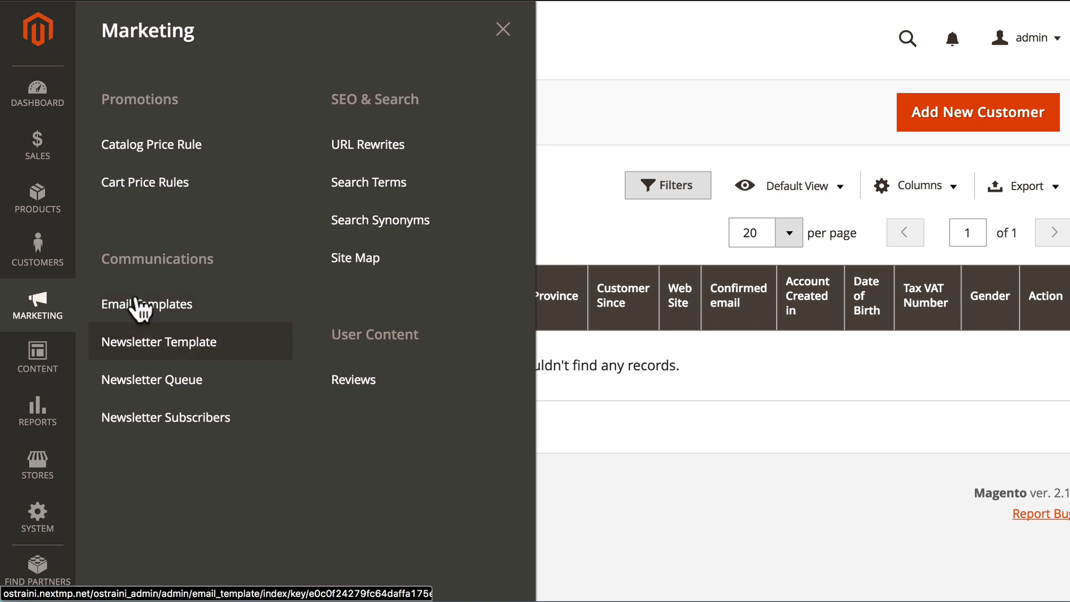
pyautogui.moveTo(150, 144)
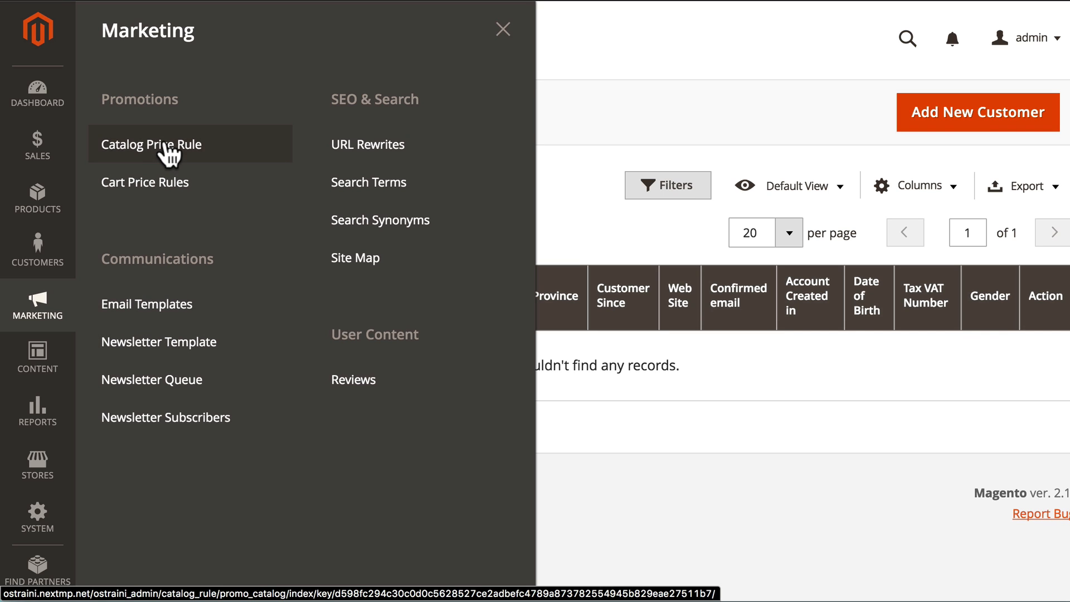
pyautogui.moveTo(217, 153)
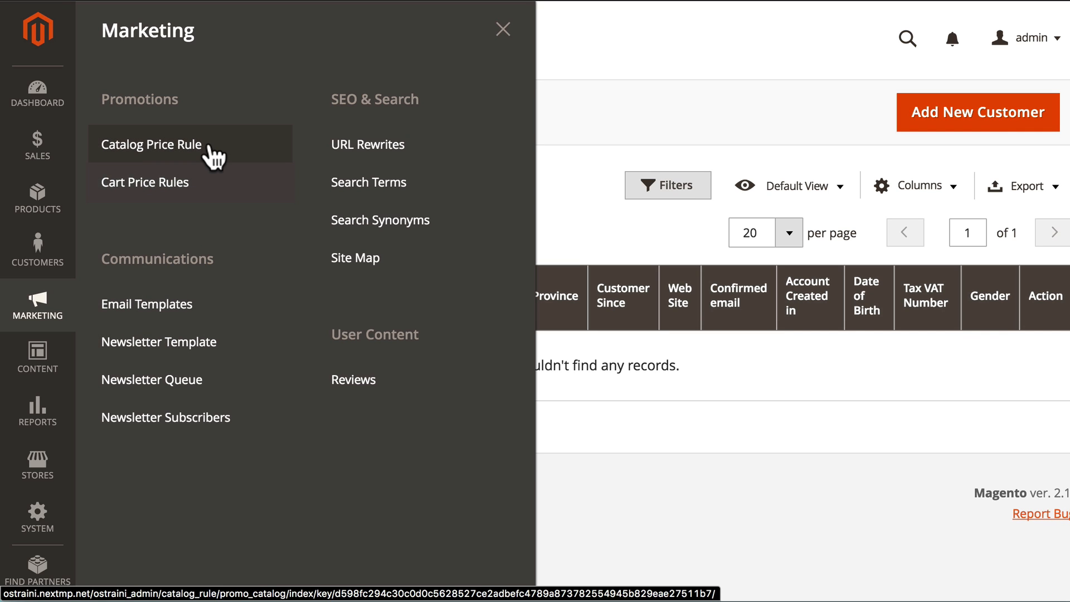
pyautogui.moveTo(244, 158)
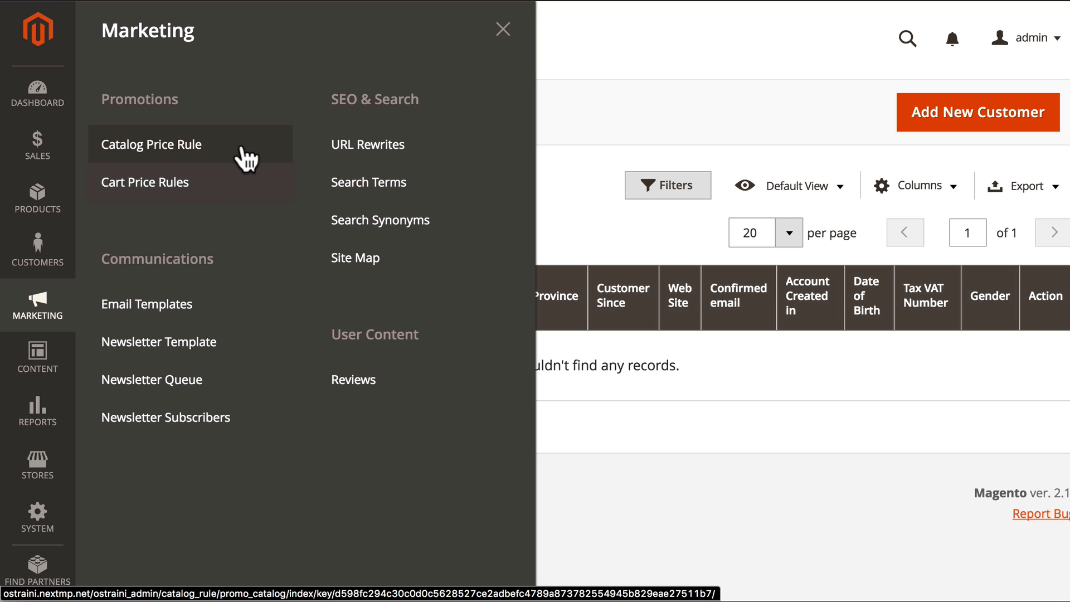
pyautogui.moveTo(225, 208)
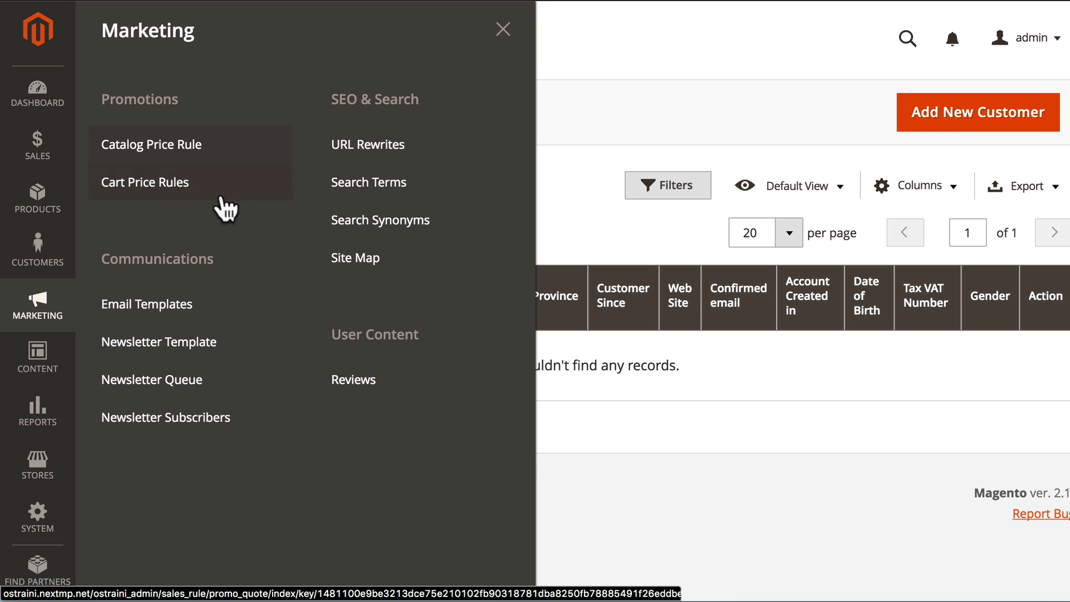
pyautogui.moveTo(146, 303)
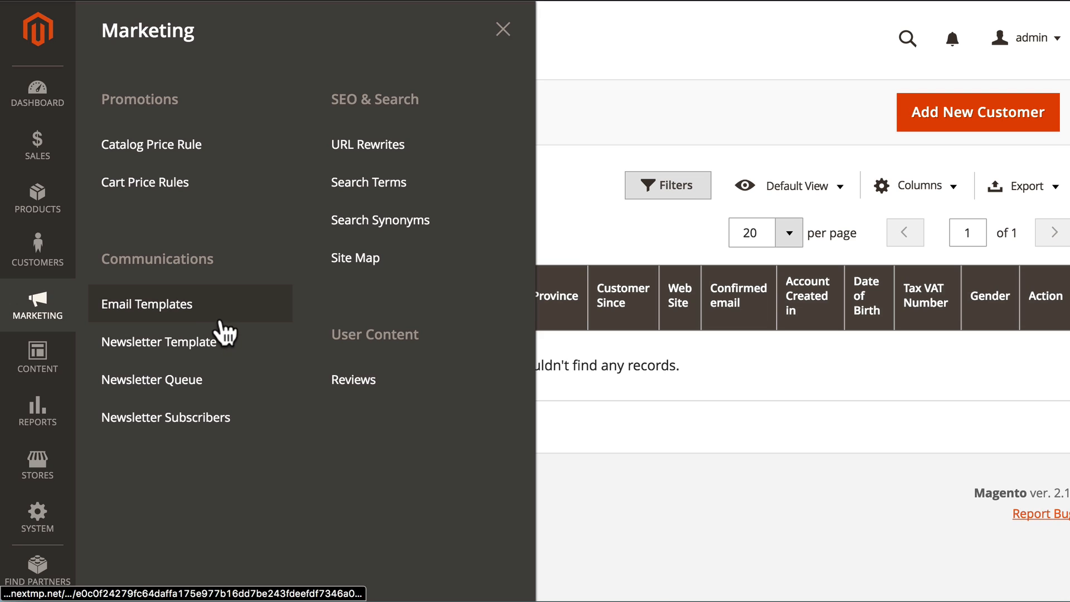
pyautogui.moveTo(140, 266)
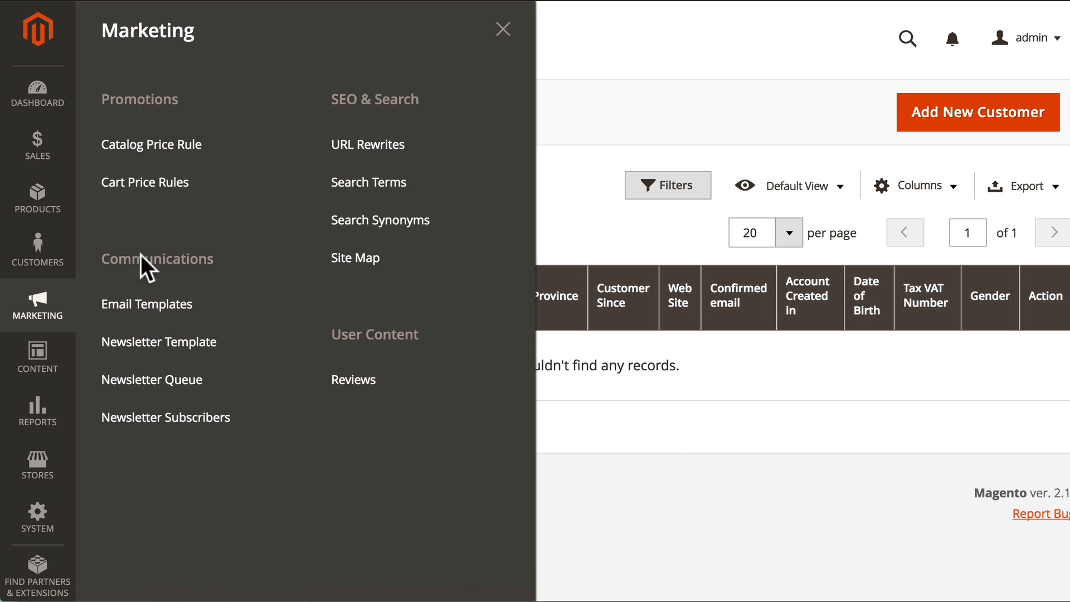
pyautogui.moveTo(194, 273)
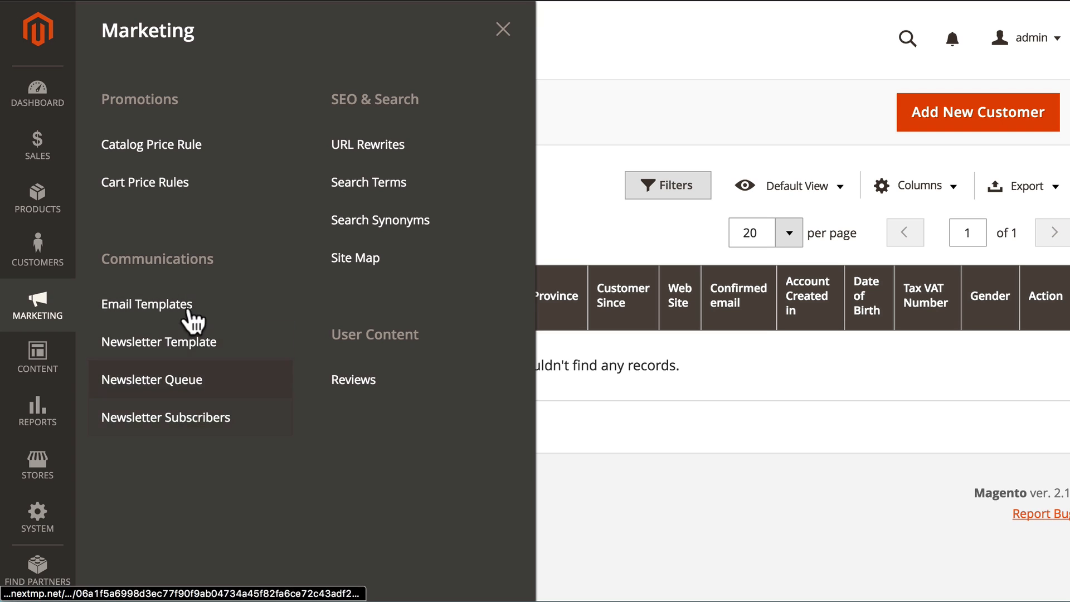
pyautogui.moveTo(354, 99)
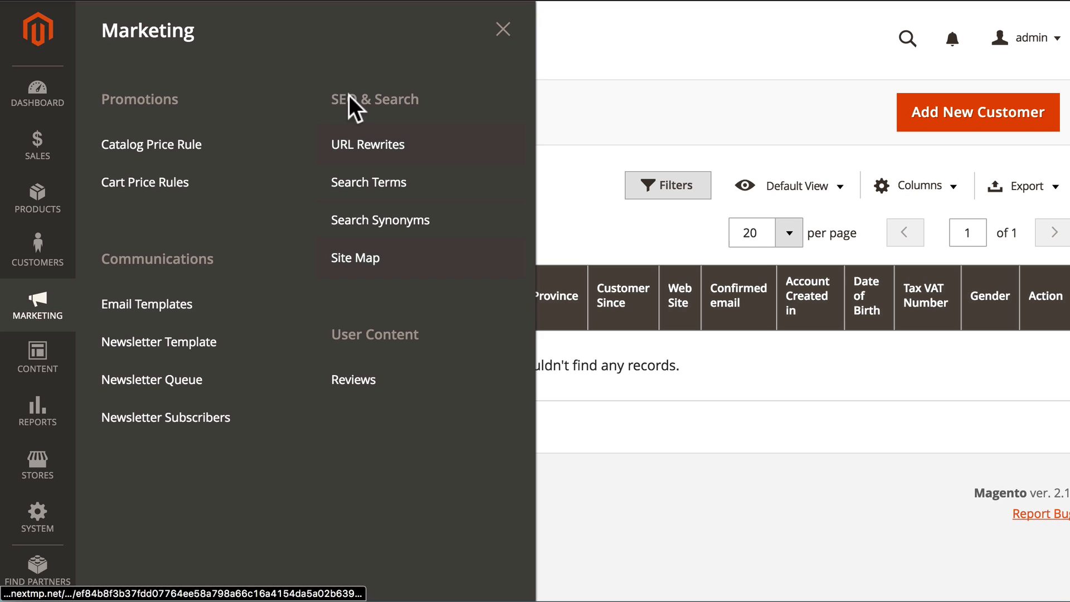
pyautogui.moveTo(399, 108)
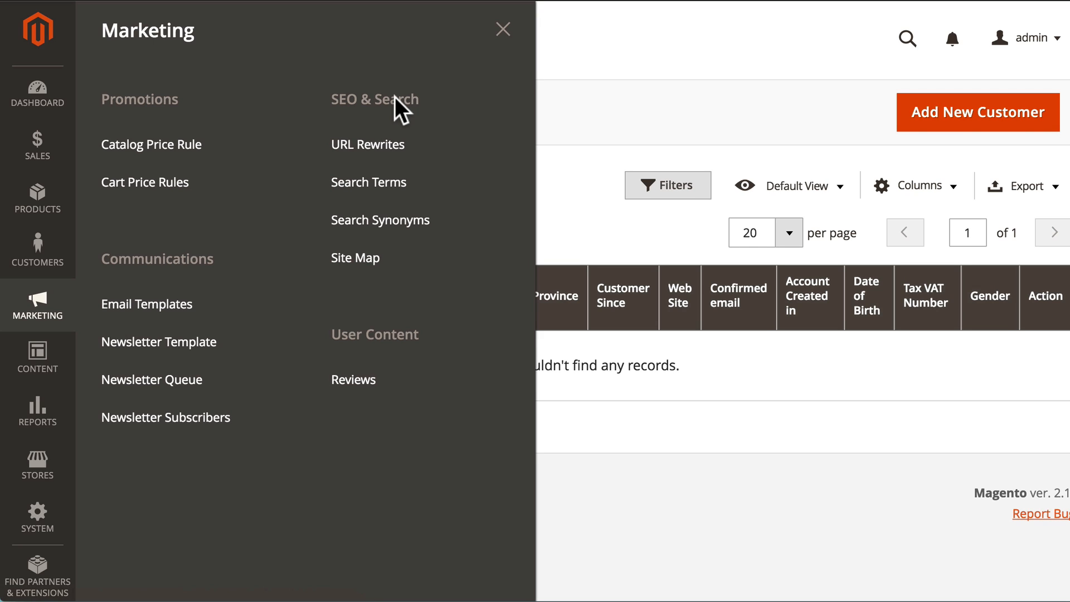
pyautogui.moveTo(369, 181)
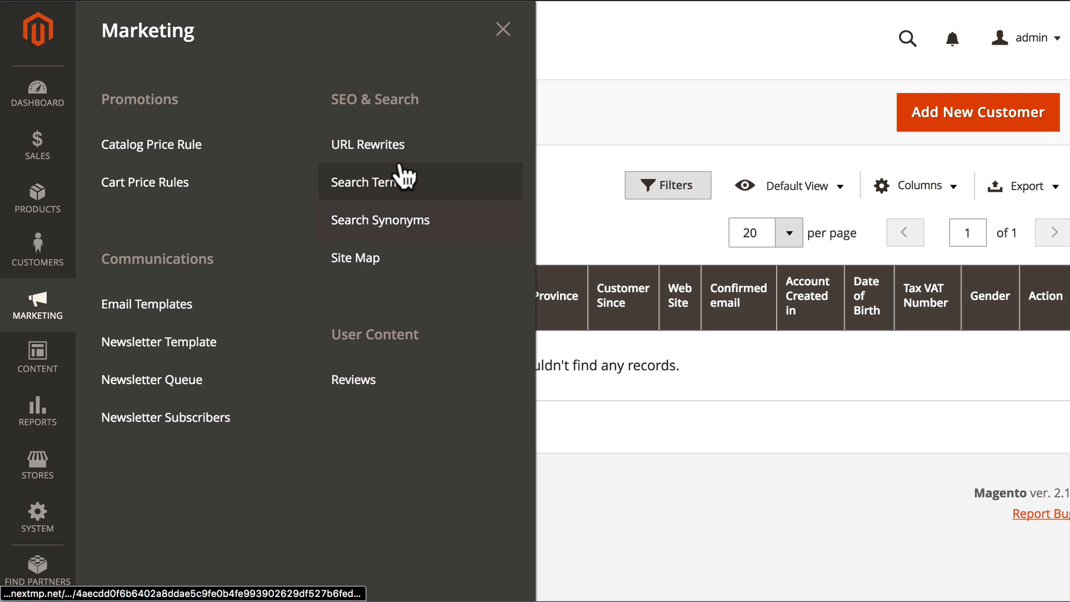
pyautogui.moveTo(353, 379)
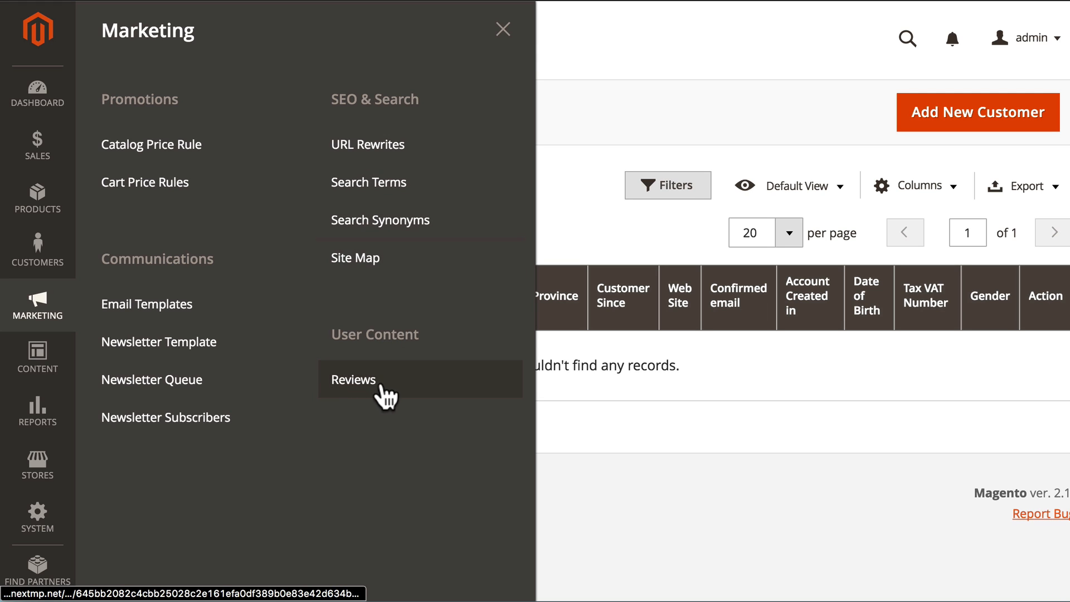
pyautogui.moveTo(382, 392)
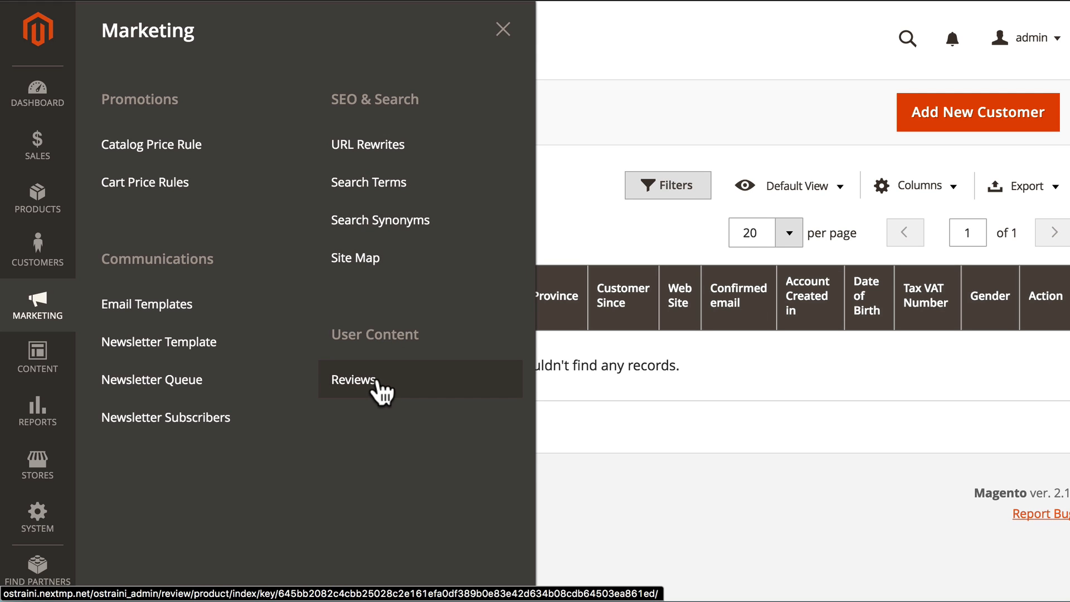
pyautogui.click(37, 358)
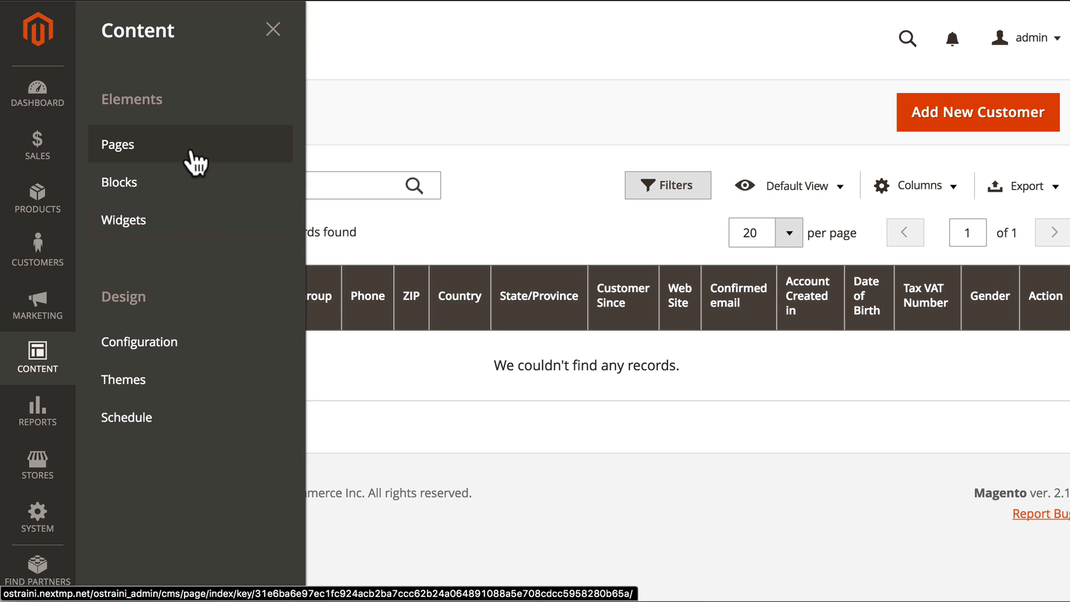
pyautogui.moveTo(193, 157)
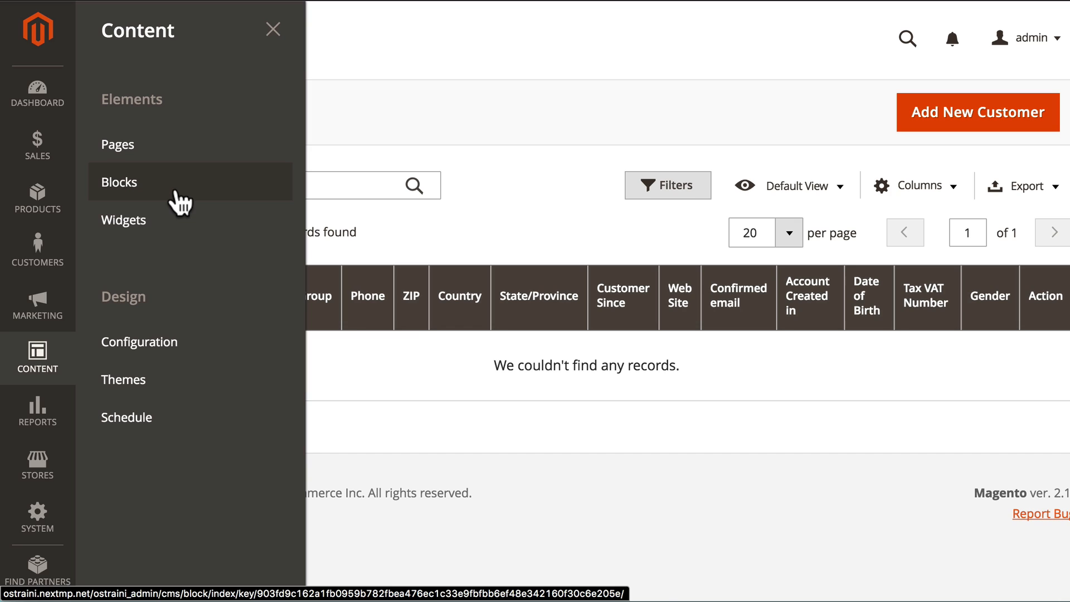
pyautogui.moveTo(123, 219)
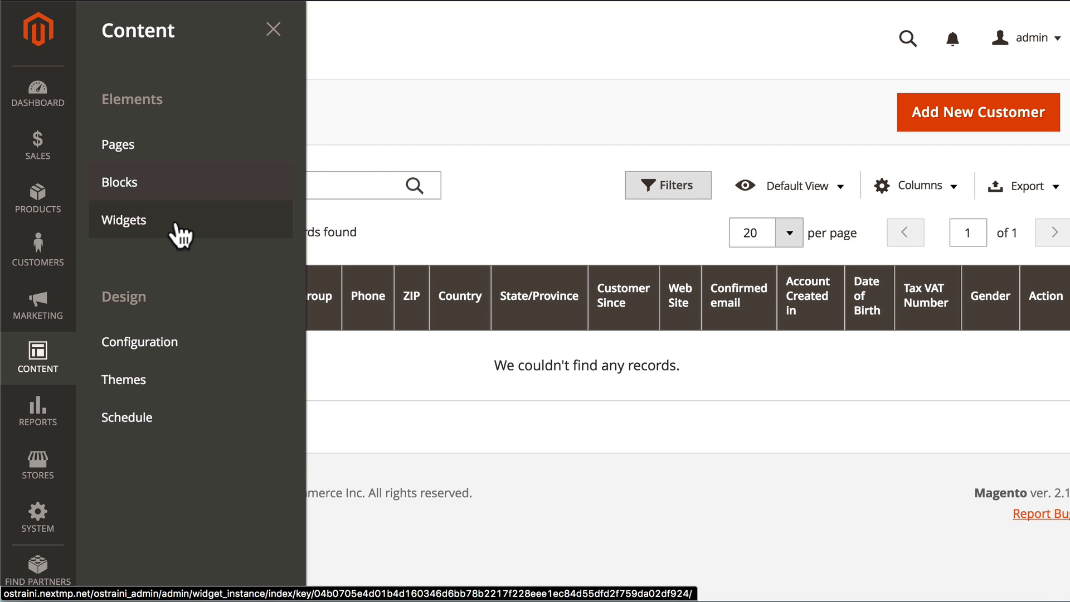
pyautogui.moveTo(205, 241)
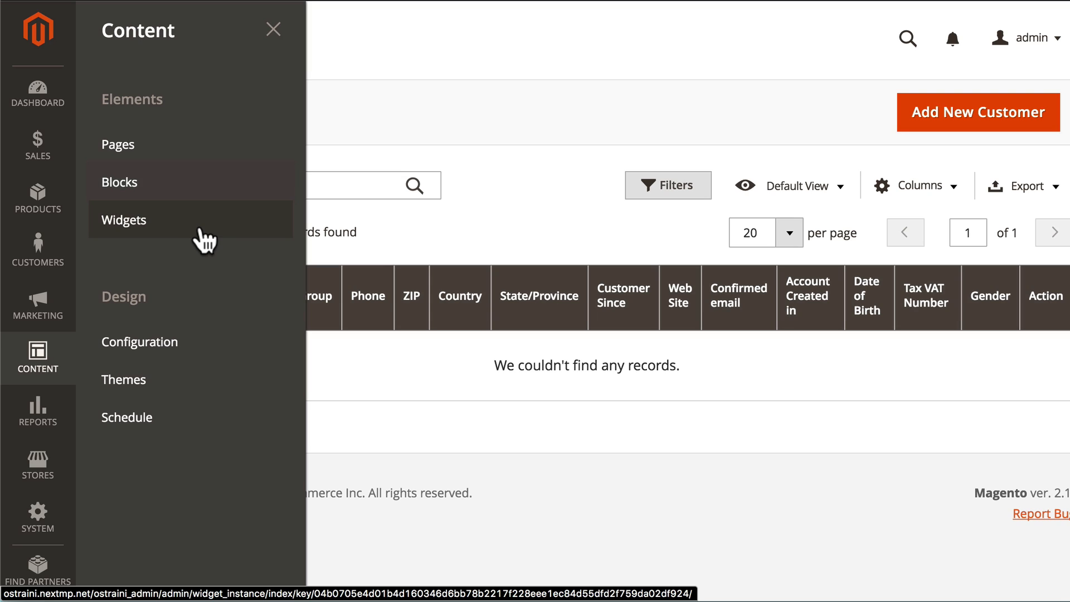
pyautogui.moveTo(213, 237)
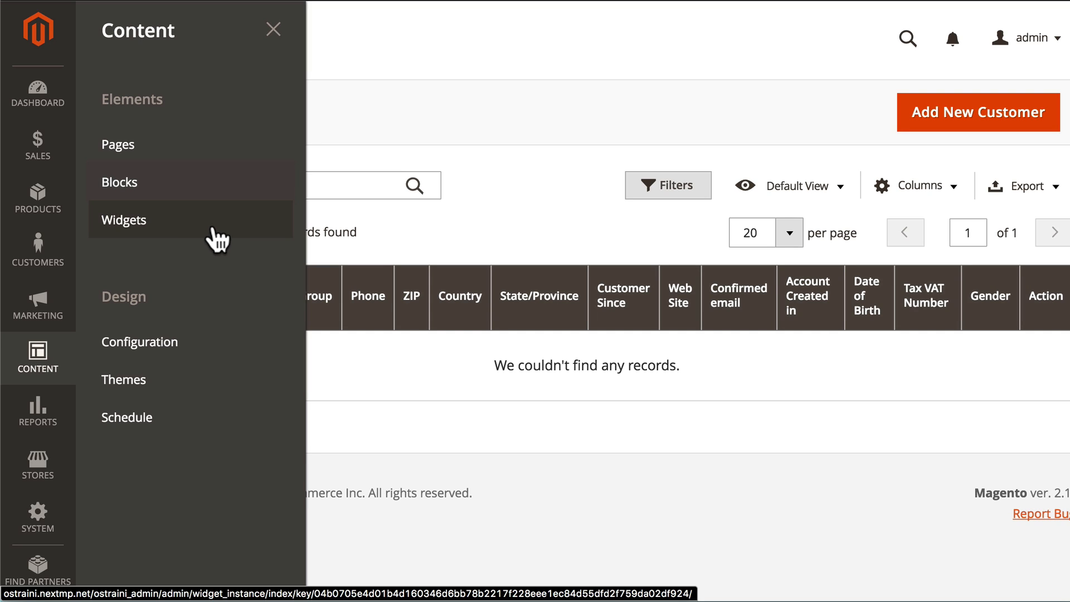
pyautogui.moveTo(188, 199)
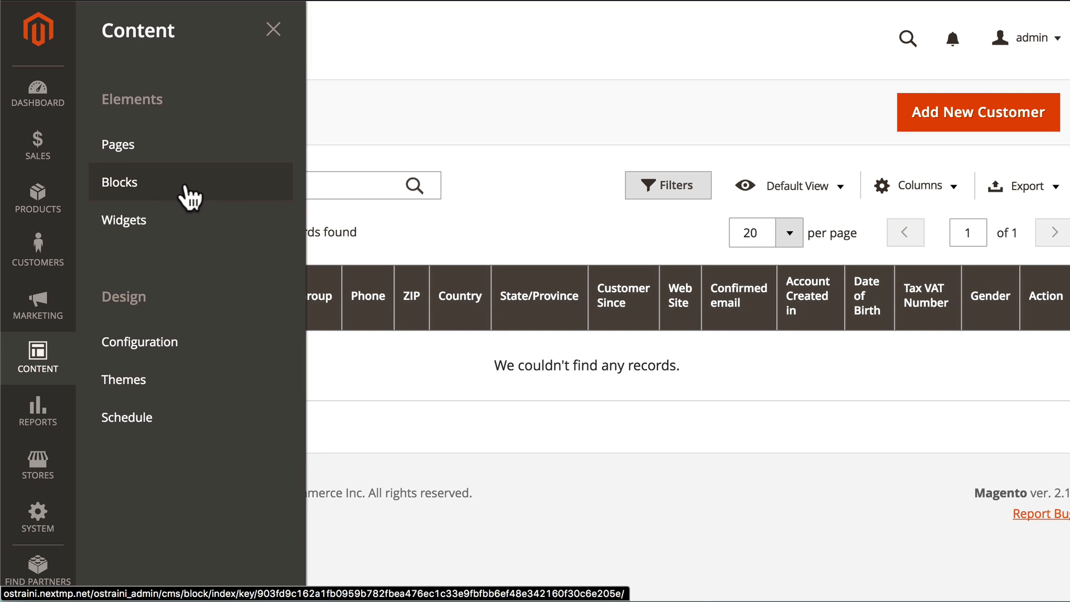
pyautogui.moveTo(215, 211)
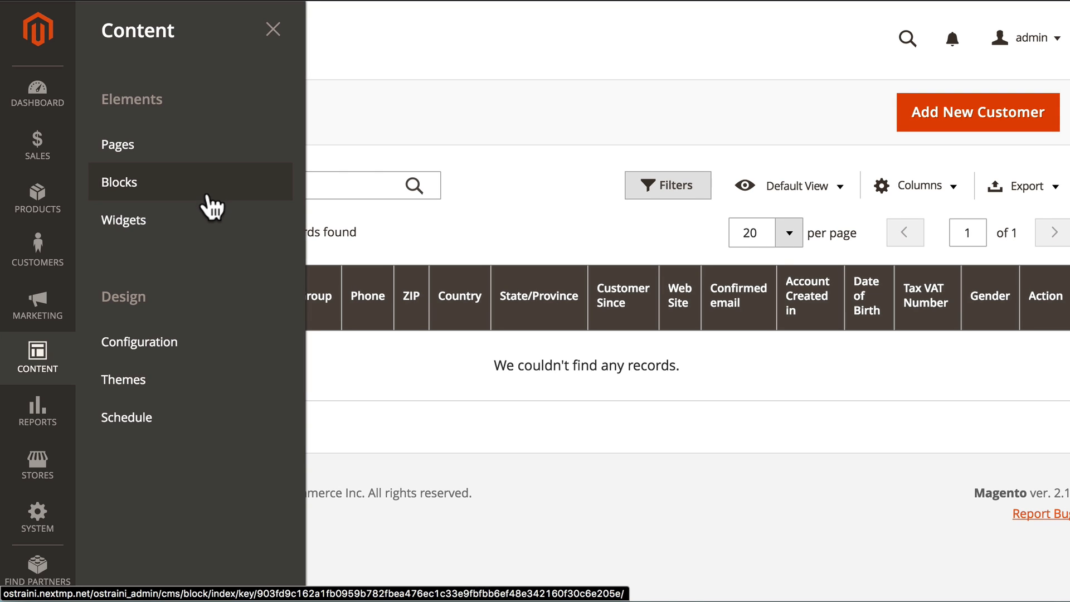
pyautogui.moveTo(184, 341)
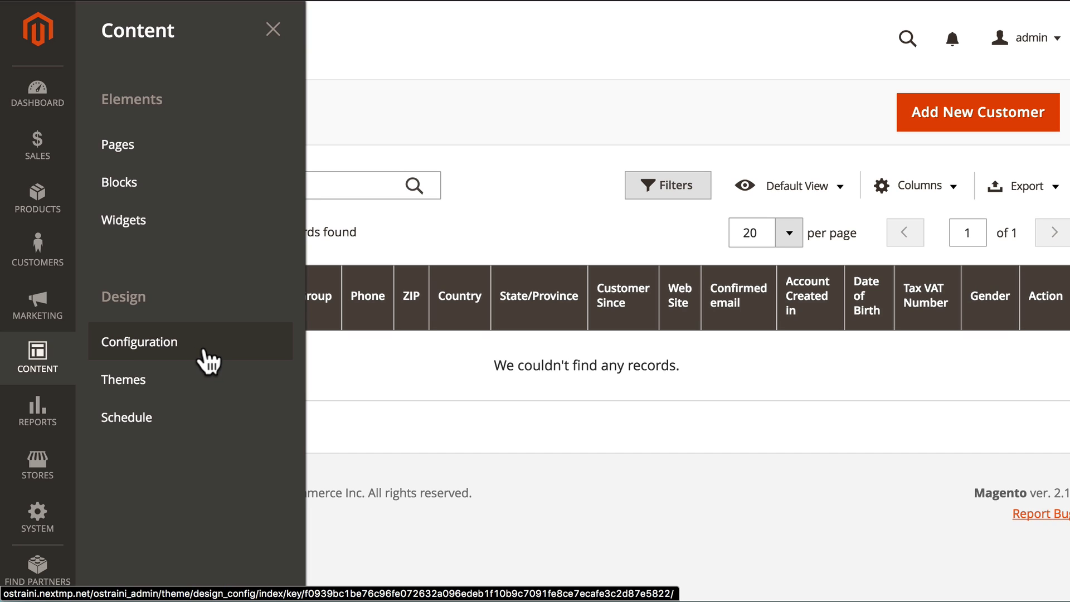
pyautogui.moveTo(198, 348)
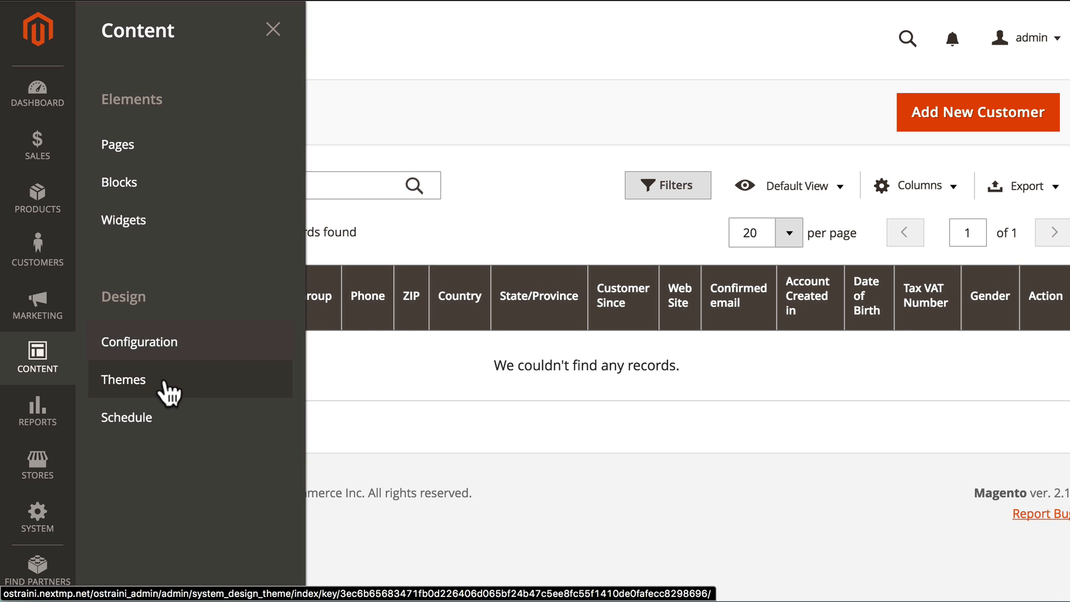
pyautogui.moveTo(175, 416)
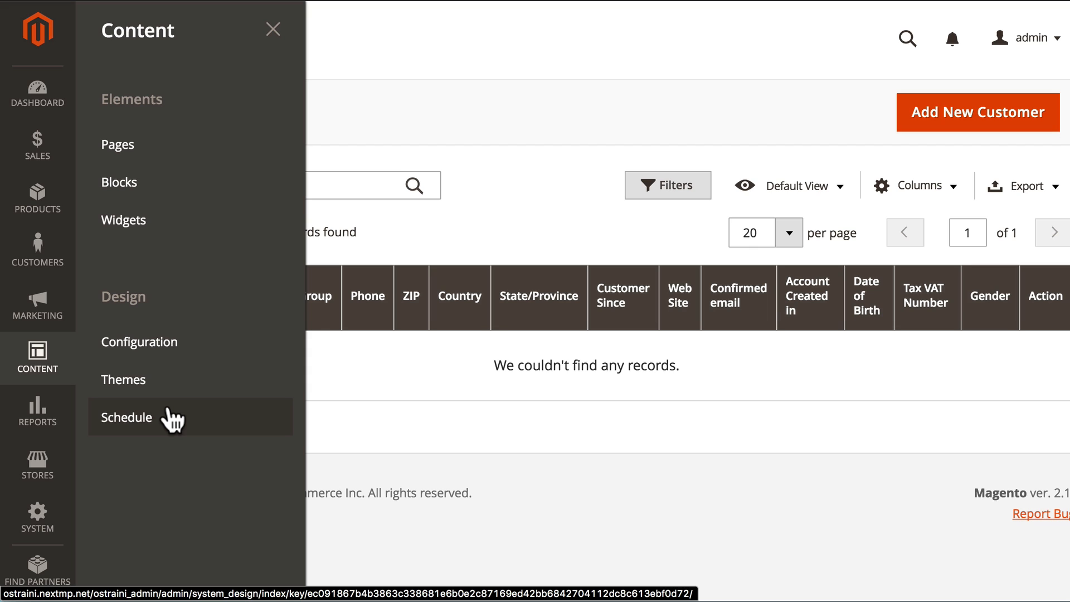
pyautogui.moveTo(38, 411)
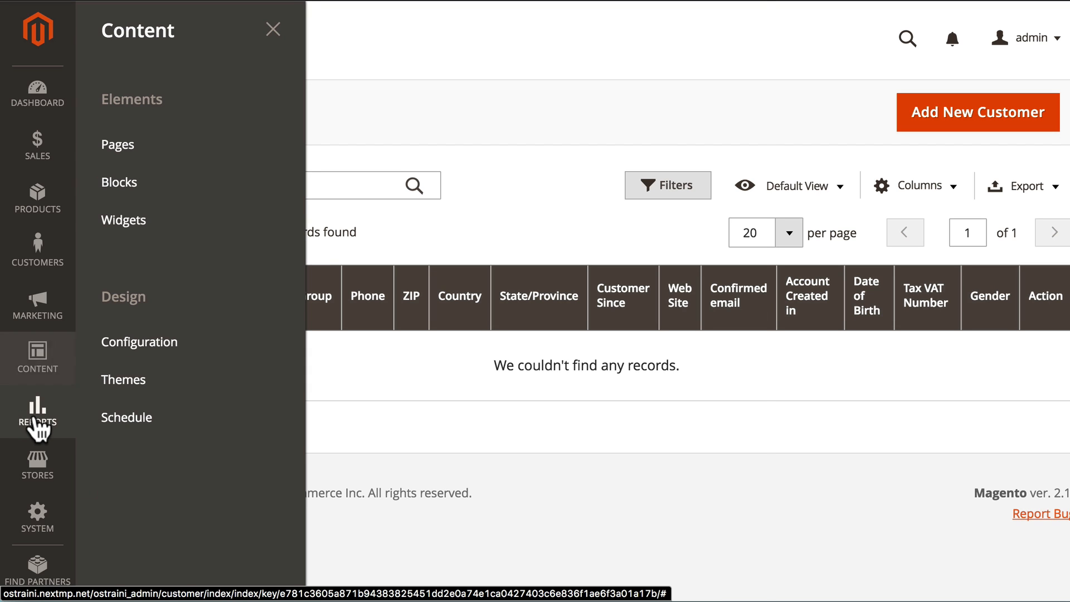
# - Show the Reports menu with marketing, sales, customers, reviews and products reports
pyautogui.click(36, 415)
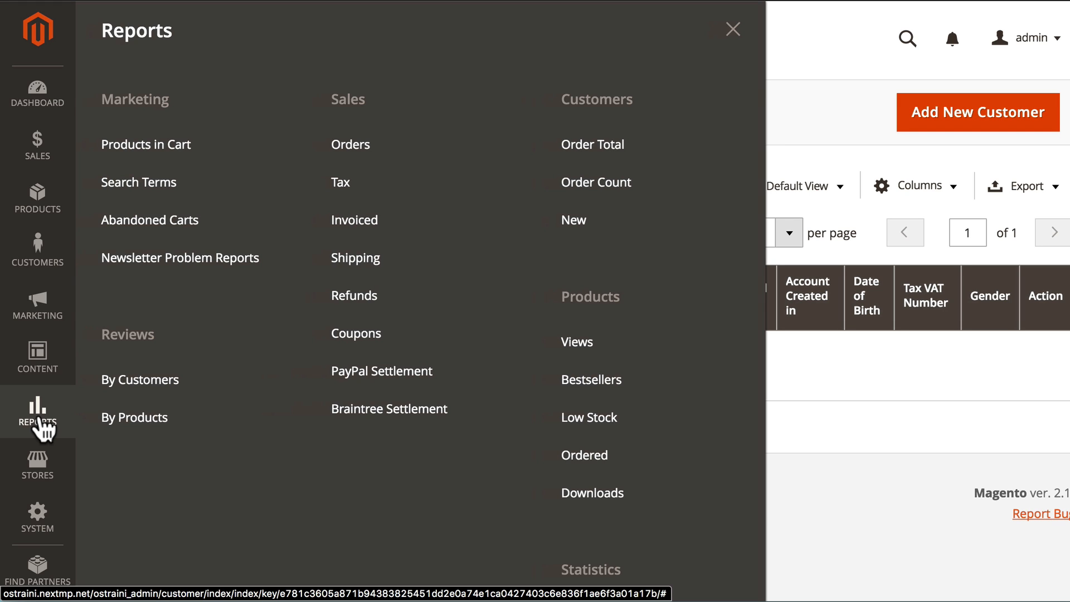
pyautogui.moveTo(144, 354)
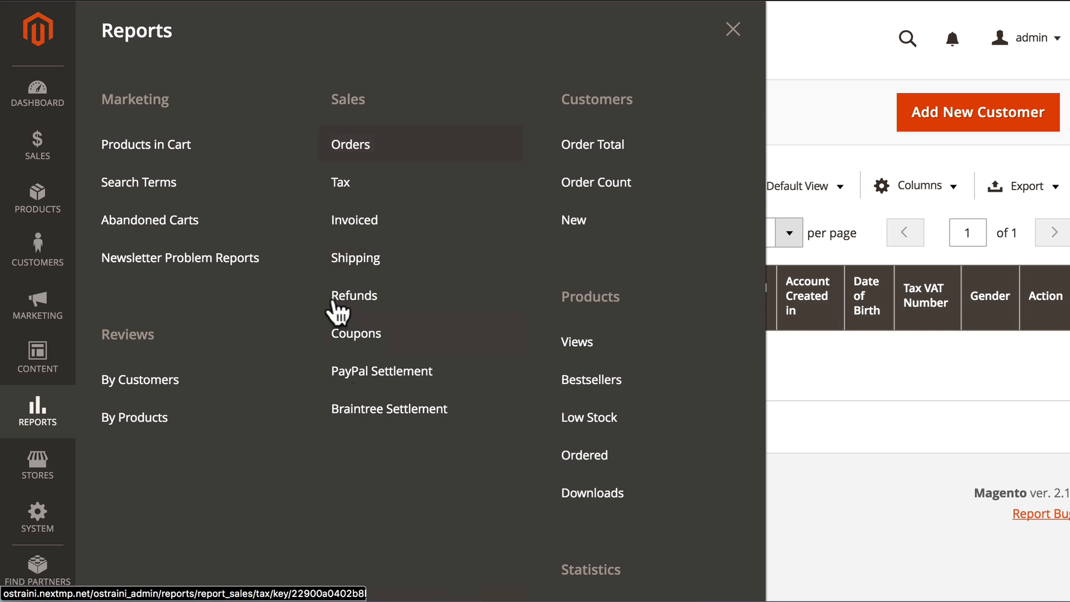
pyautogui.moveTo(467, 442)
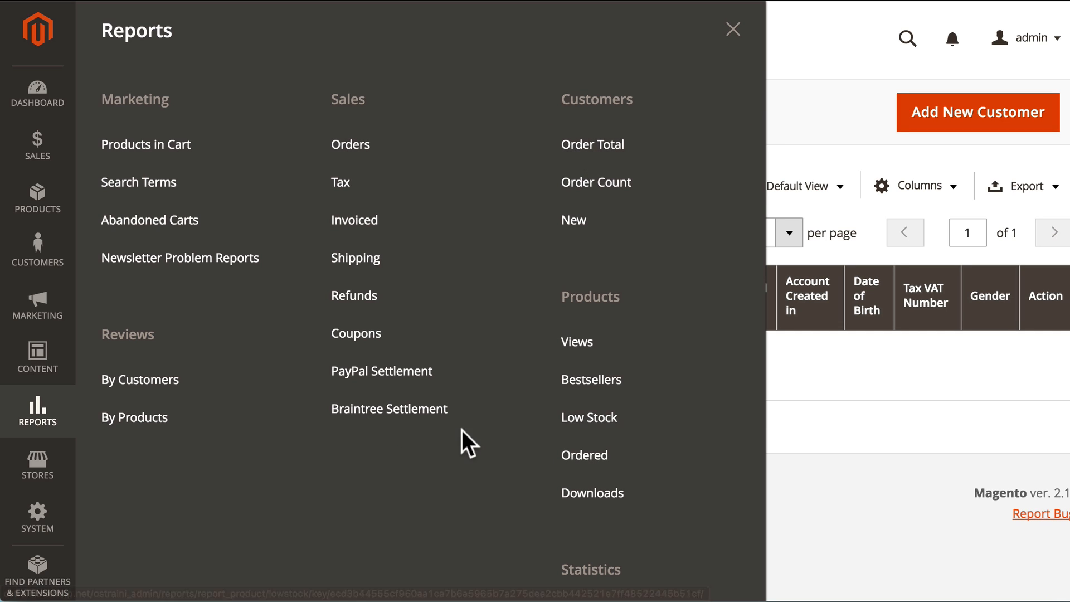
pyautogui.moveTo(606, 106)
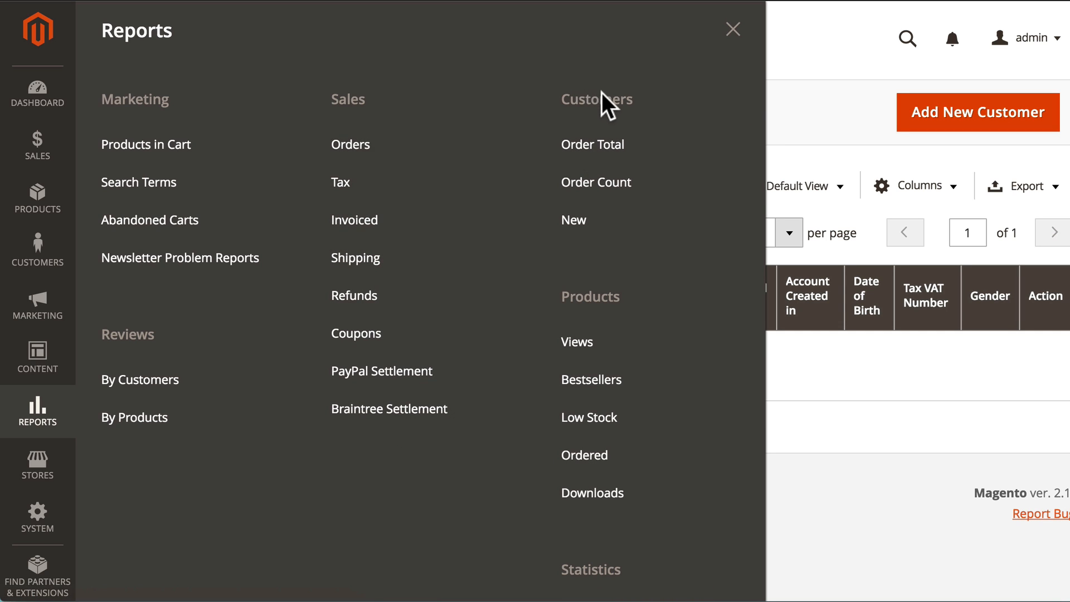
pyautogui.moveTo(520, 478)
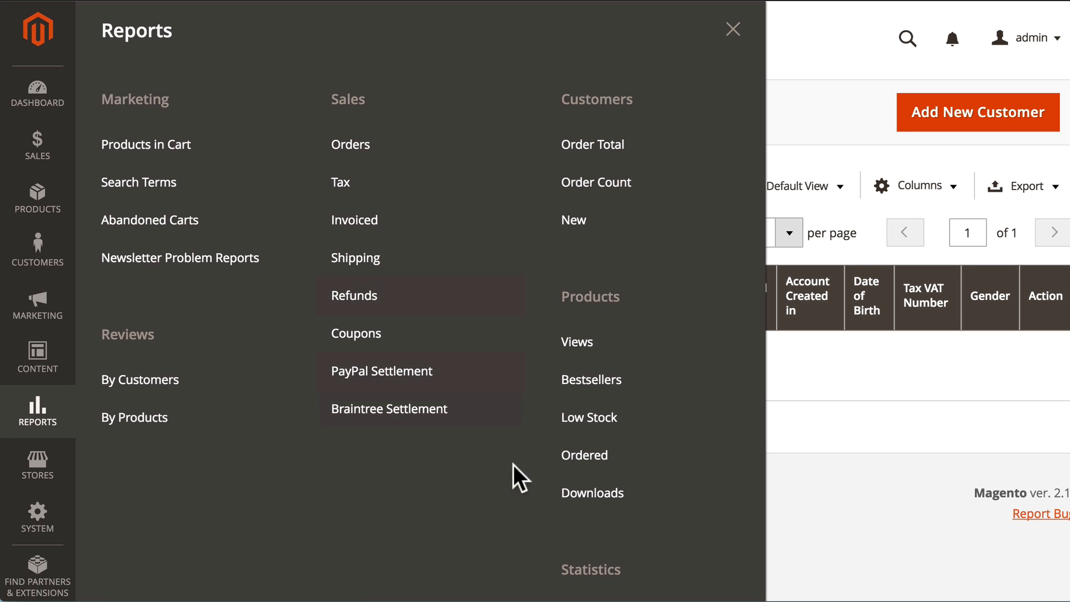
pyautogui.moveTo(353, 294)
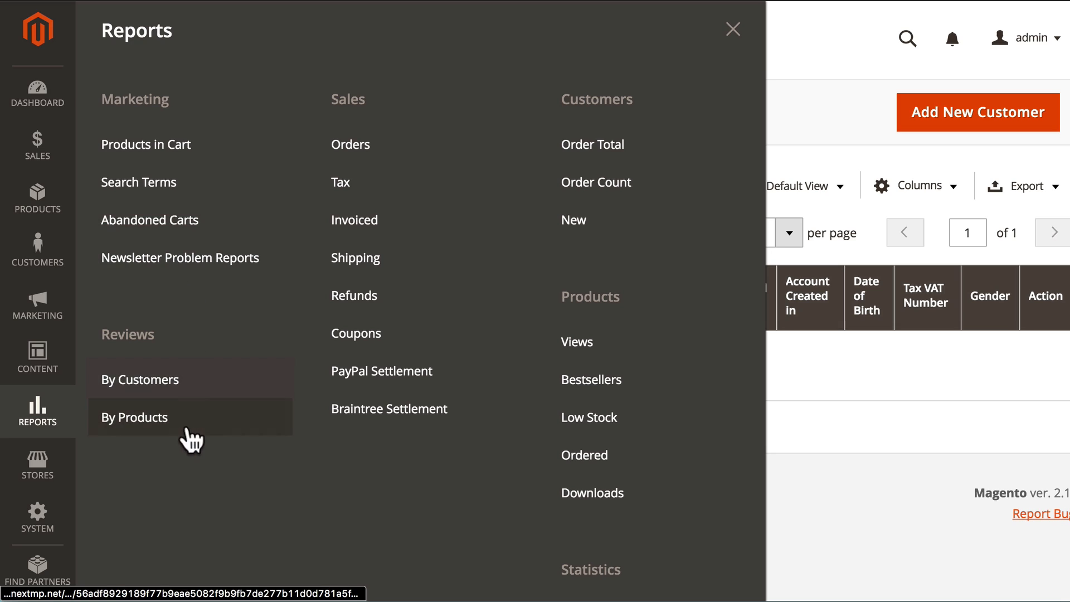
pyautogui.moveTo(223, 457)
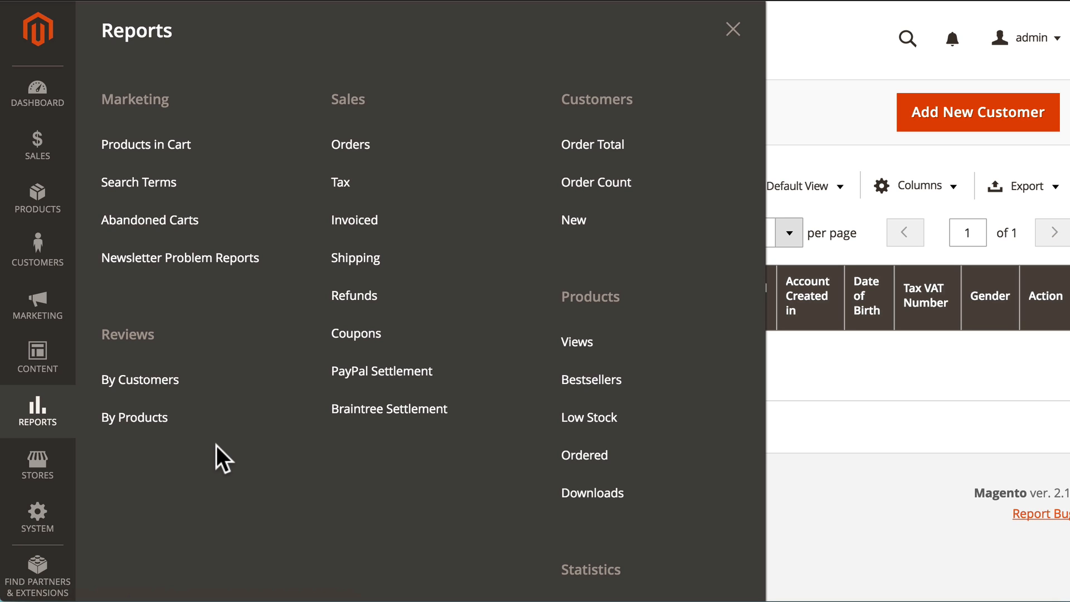
pyautogui.moveTo(37, 416)
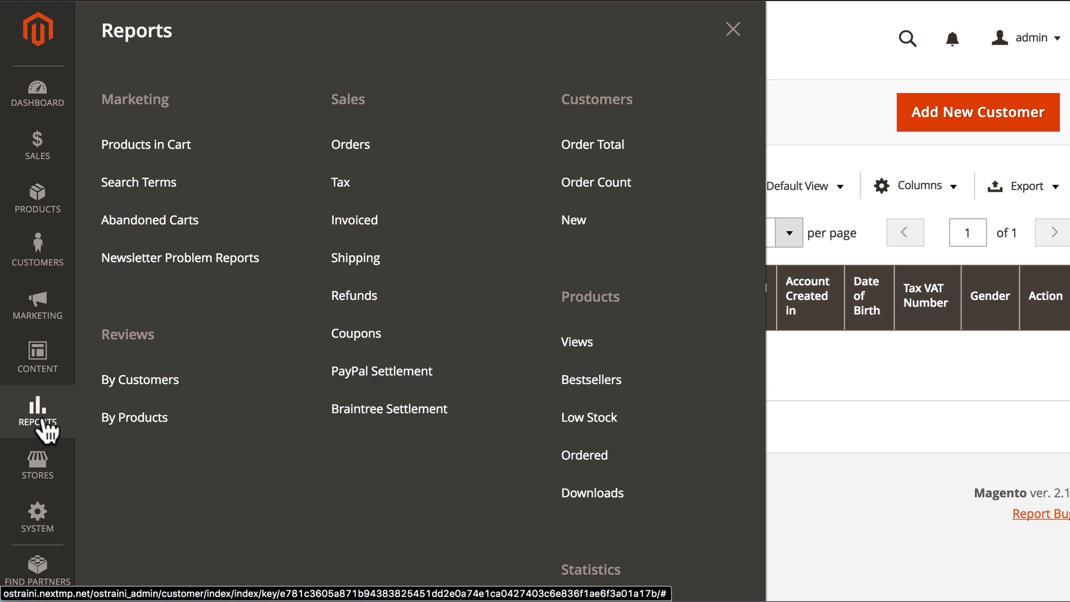
pyautogui.moveTo(38, 464)
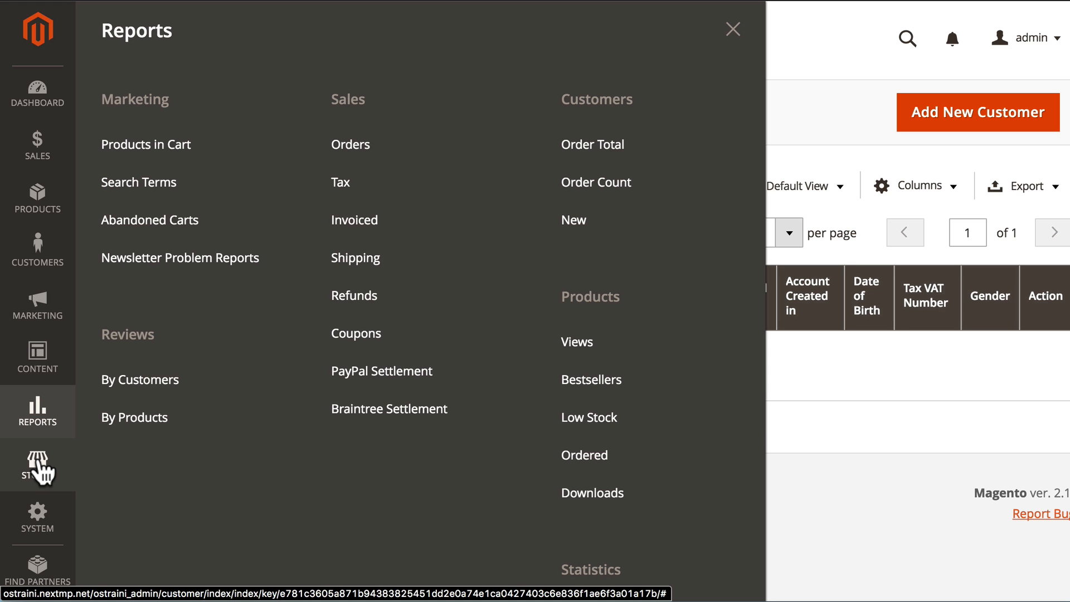
# - Show the Stores menu and choose Configuration under Settings
pyautogui.click(37, 467)
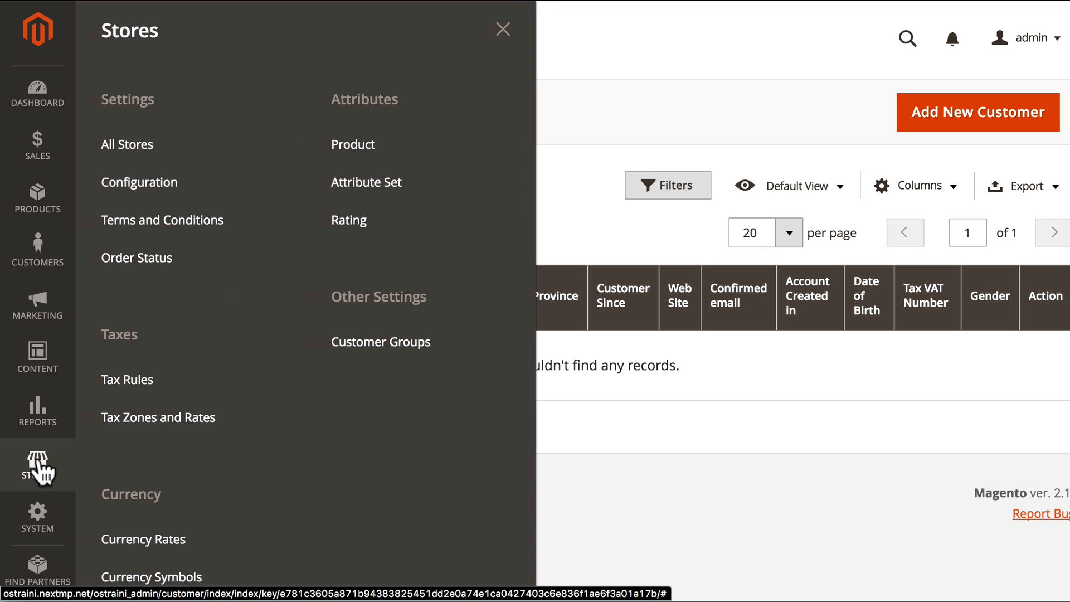
pyautogui.click(140, 181)
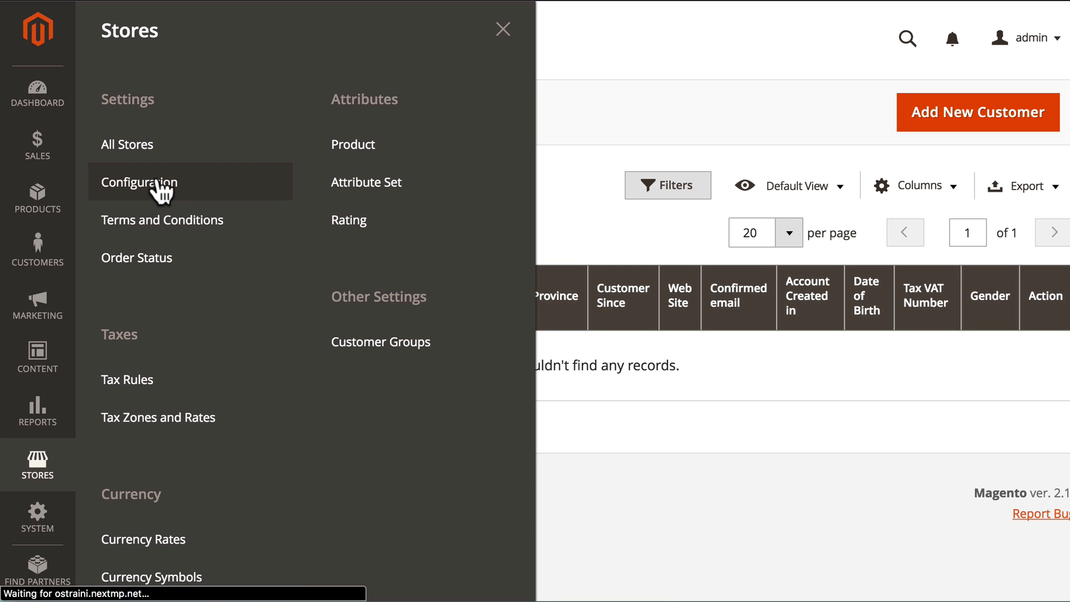
# - Load the Configuration page and scroll through the General settings groups
pyautogui.click(138, 182)
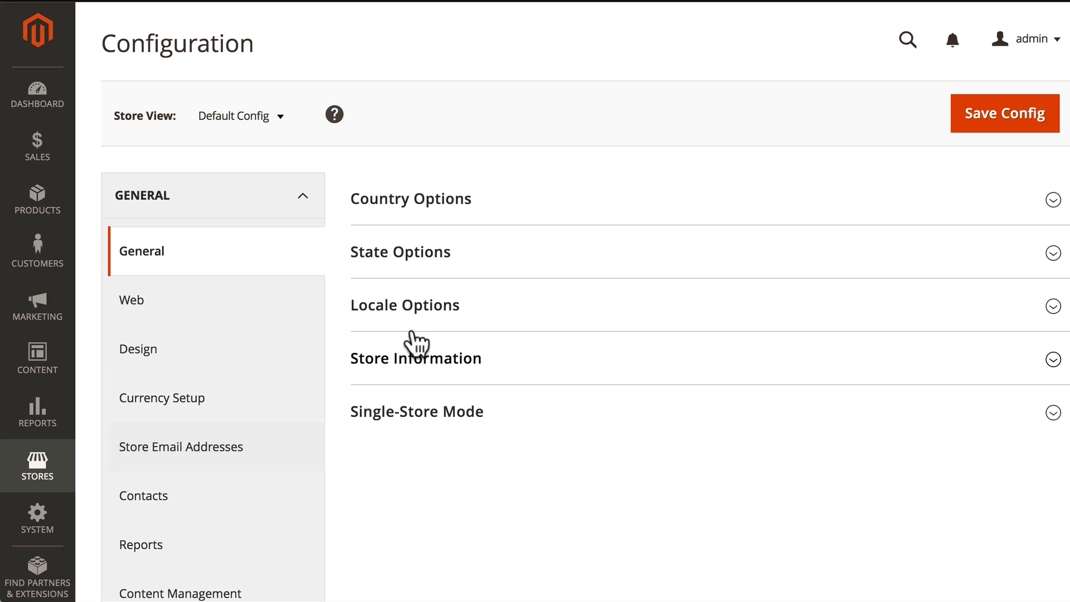
pyautogui.moveTo(463, 235)
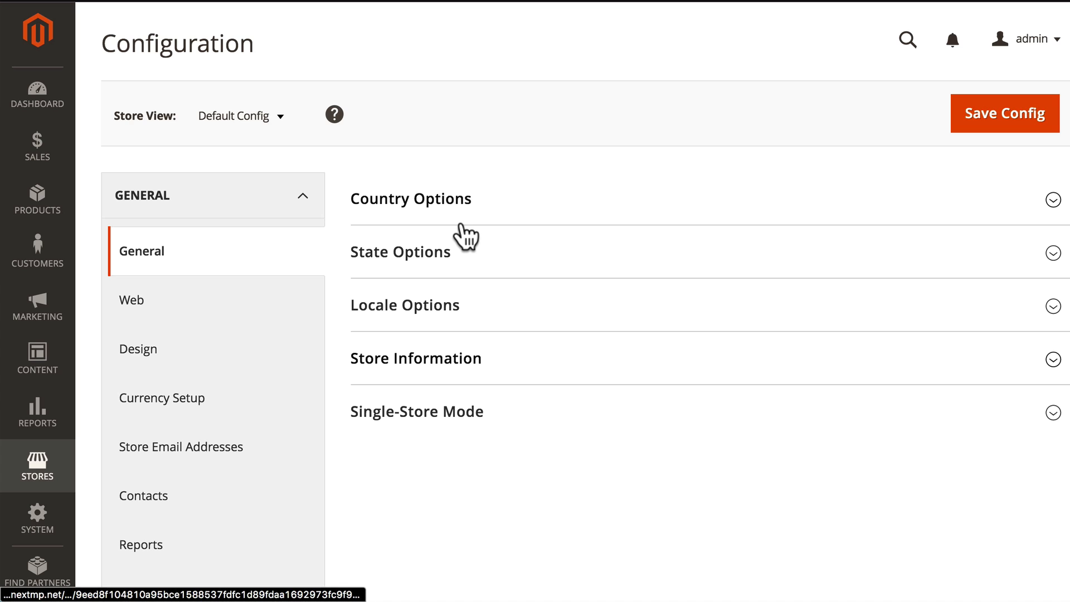
pyautogui.scroll(-3)
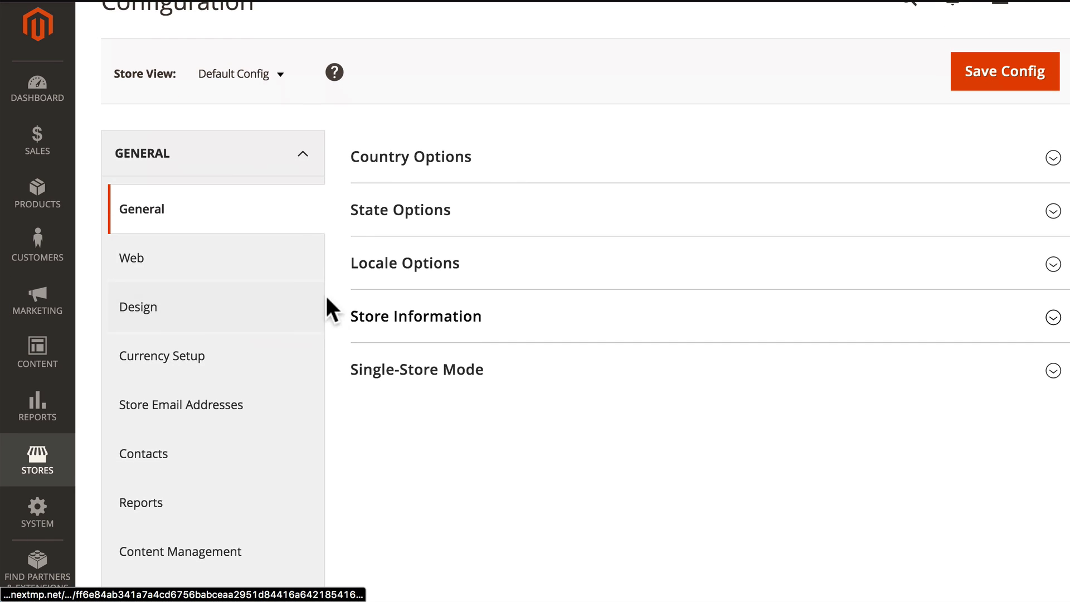
pyautogui.moveTo(263, 314)
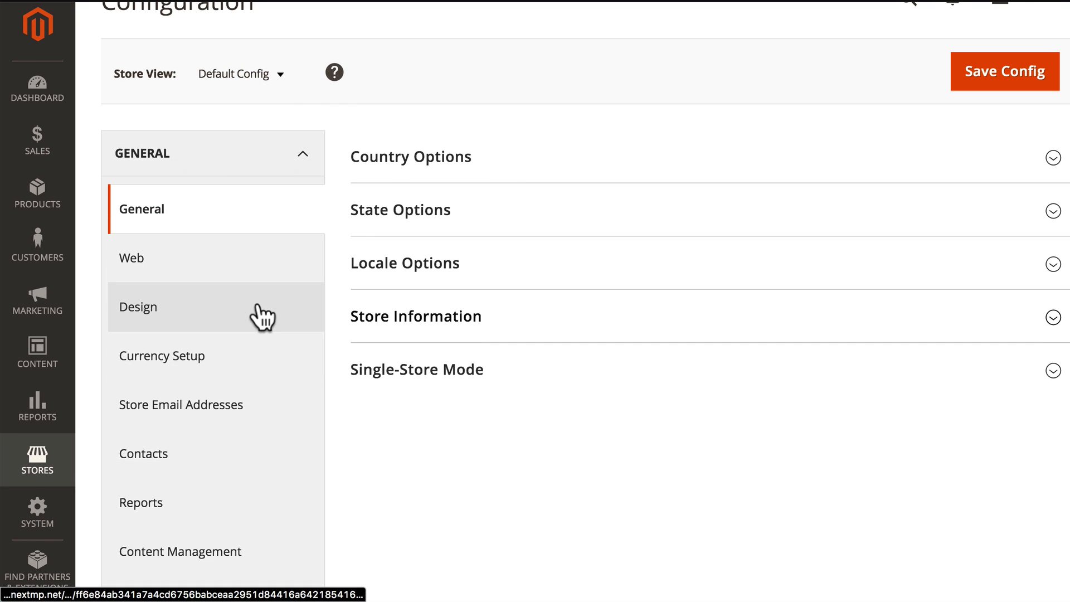
pyautogui.moveTo(181, 404)
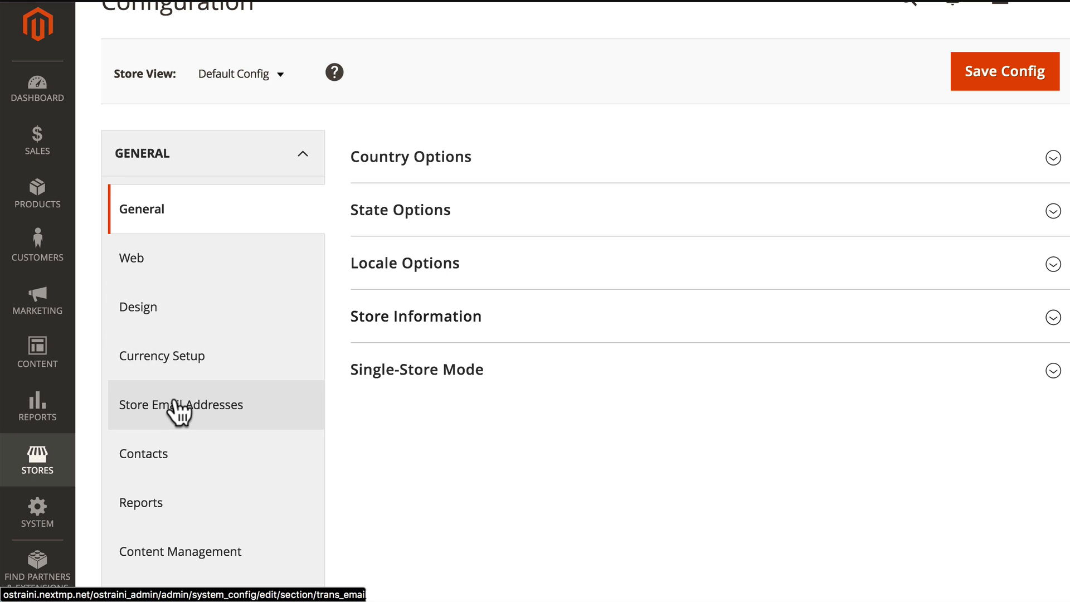
# - Show the Store Email Addresses settings, then bring up the Content sidebar menu
pyautogui.click(181, 404)
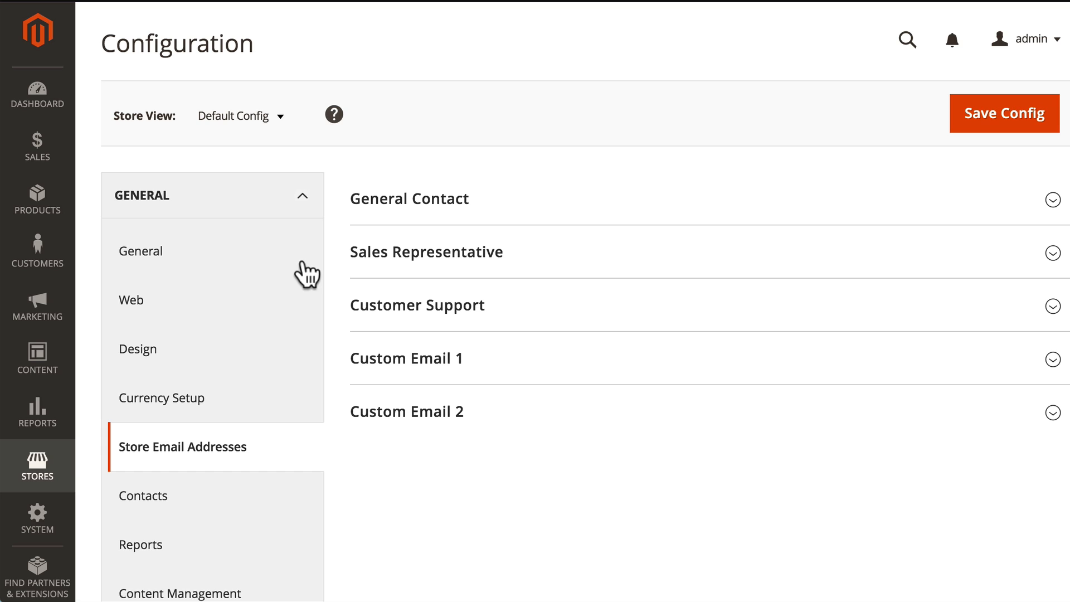
pyautogui.moveTo(37, 253)
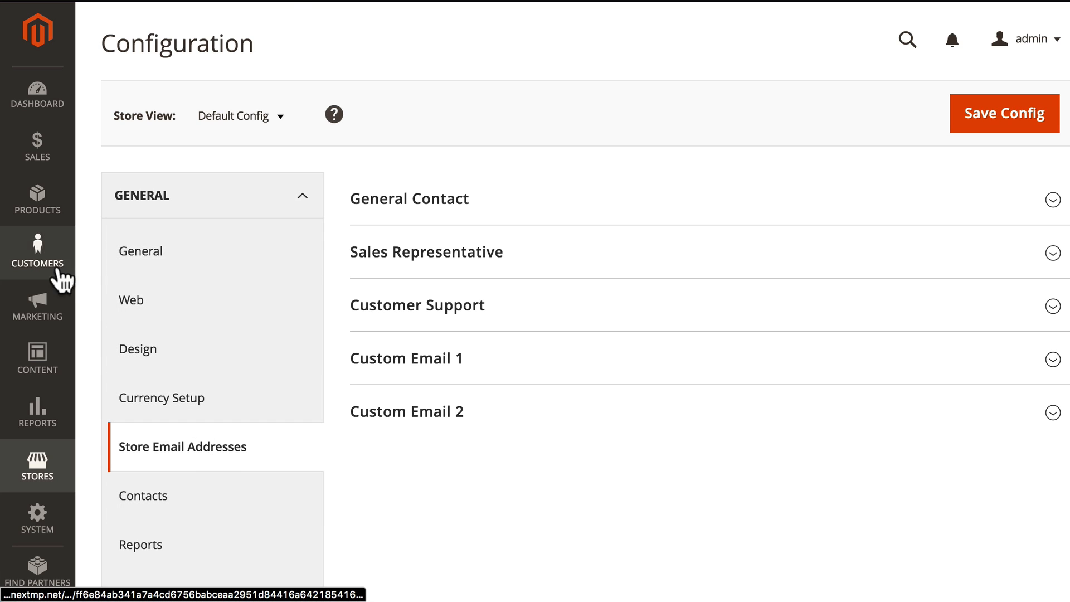
pyautogui.click(37, 358)
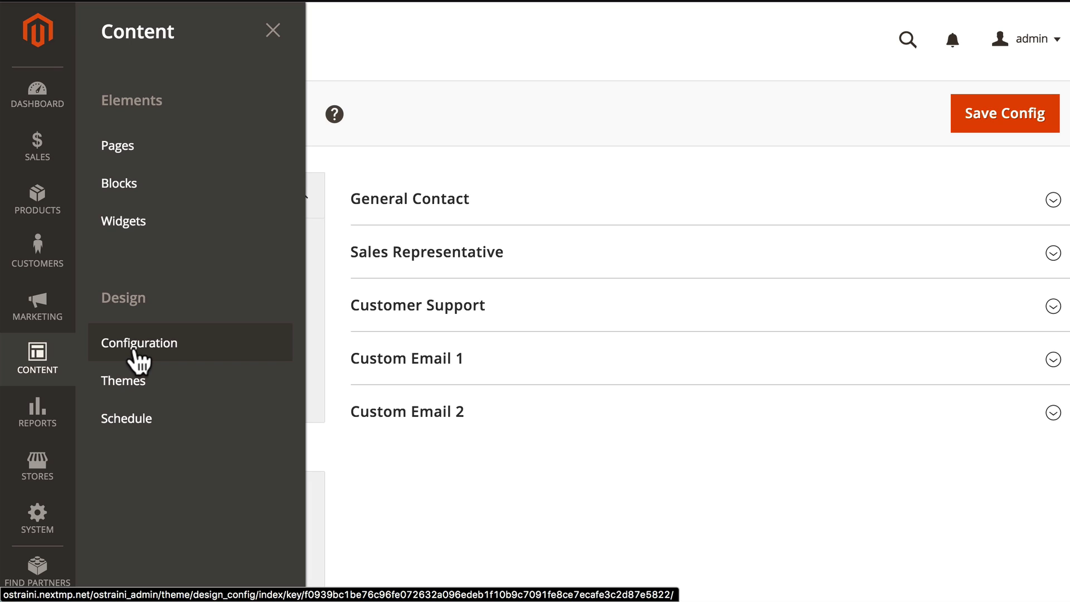
# - Navigate via Stores > Configuration and expand the General settings group
pyautogui.click(37, 466)
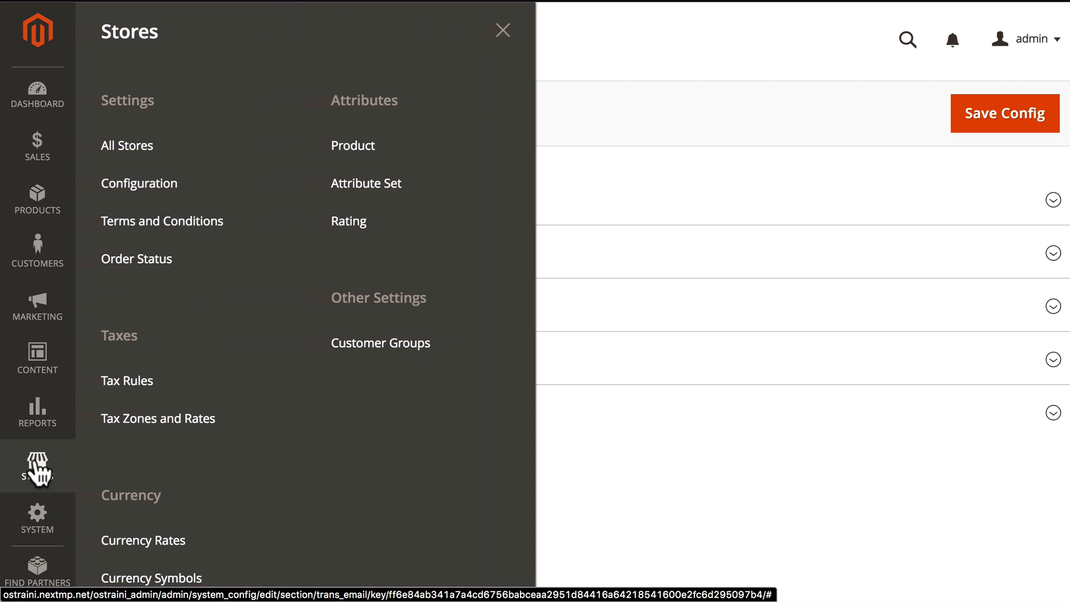
pyautogui.click(140, 182)
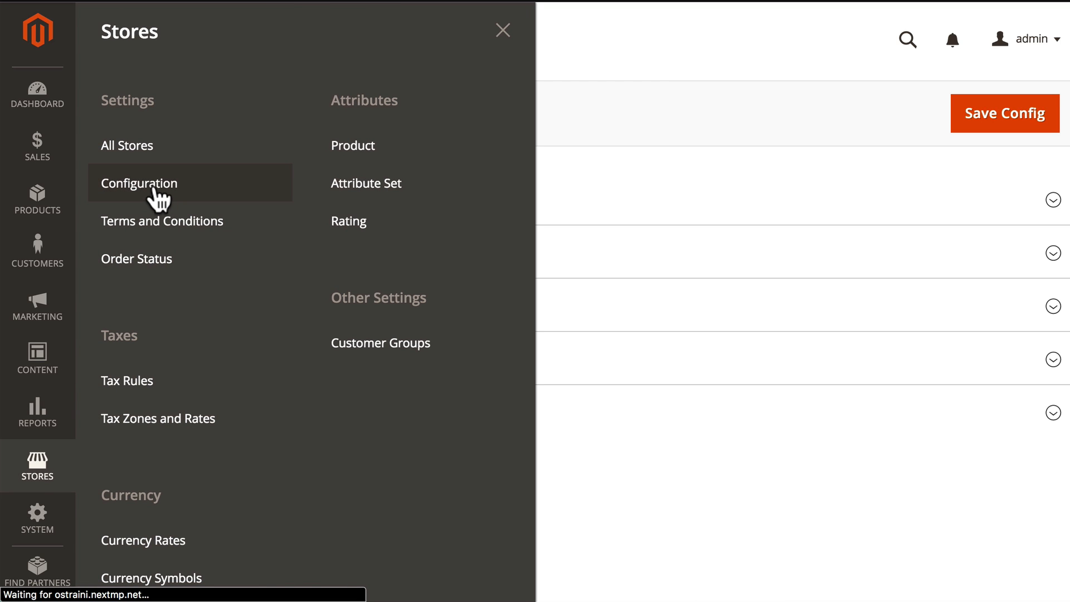
pyautogui.click(139, 181)
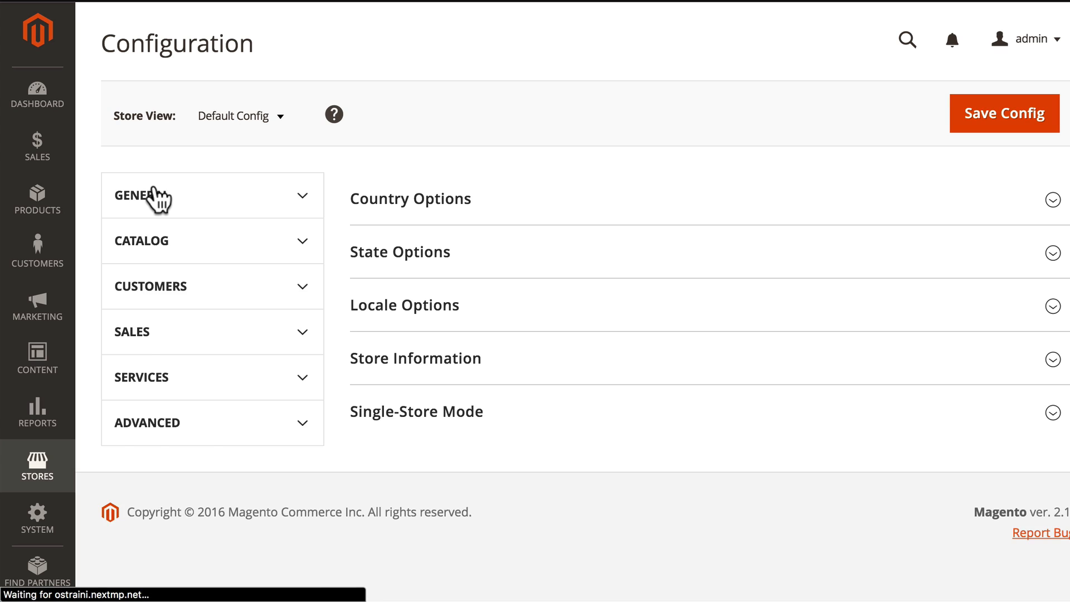
pyautogui.click(37, 357)
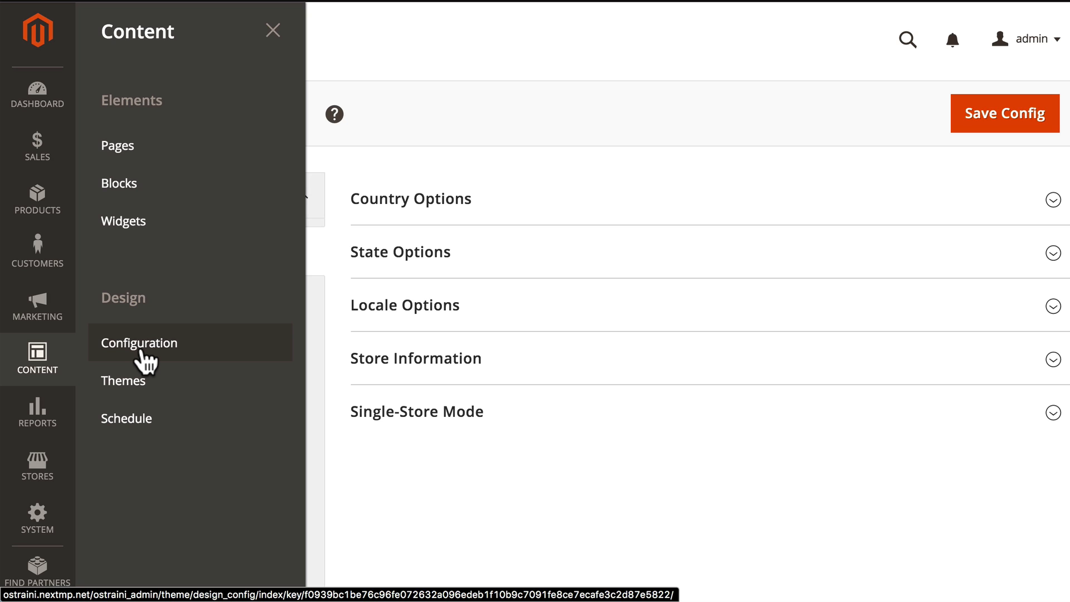
pyautogui.moveTo(38, 518)
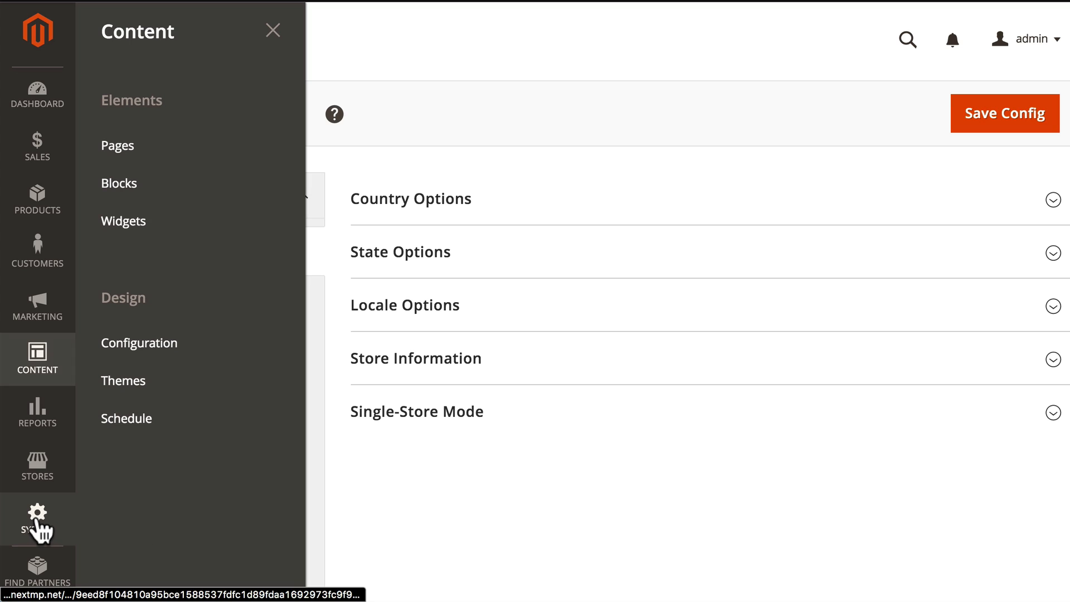
# - Show the System flyout with data transfer, extensions, tools and permissions entries
pyautogui.click(38, 518)
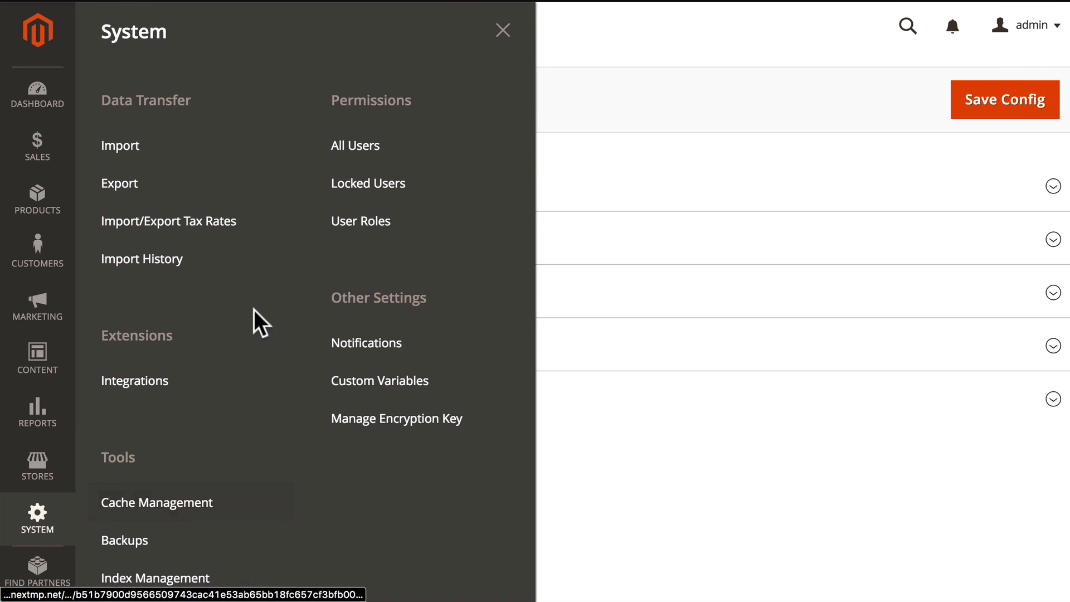
pyautogui.moveTo(256, 488)
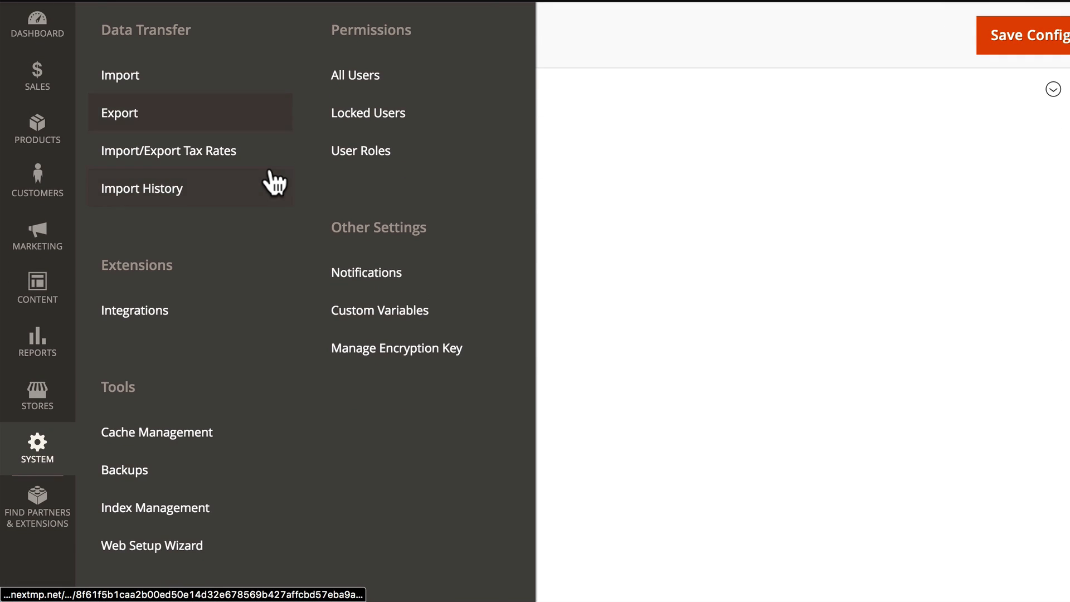
pyautogui.moveTo(286, 396)
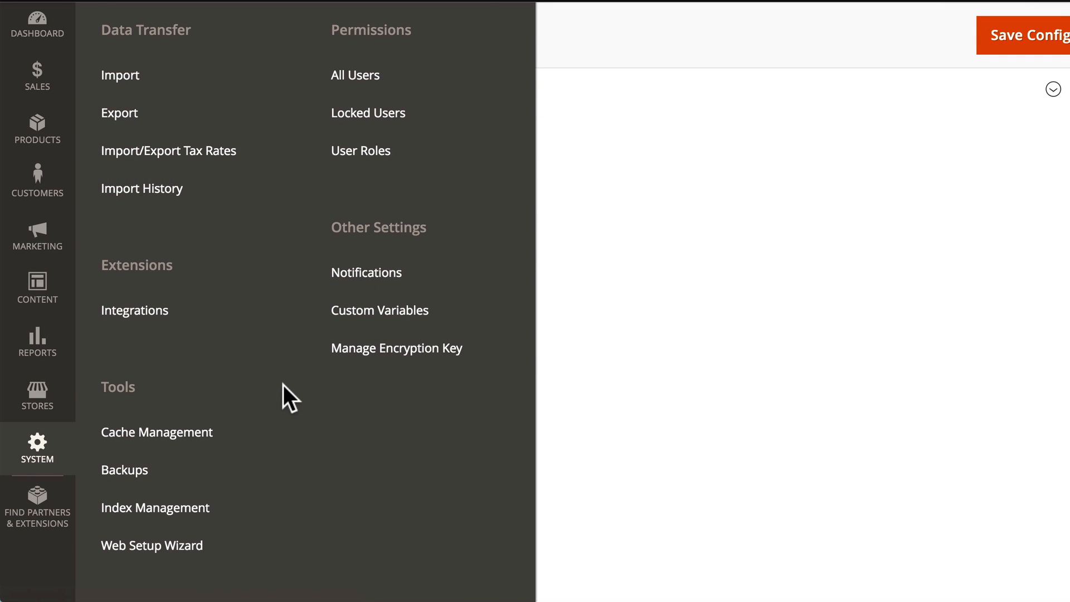